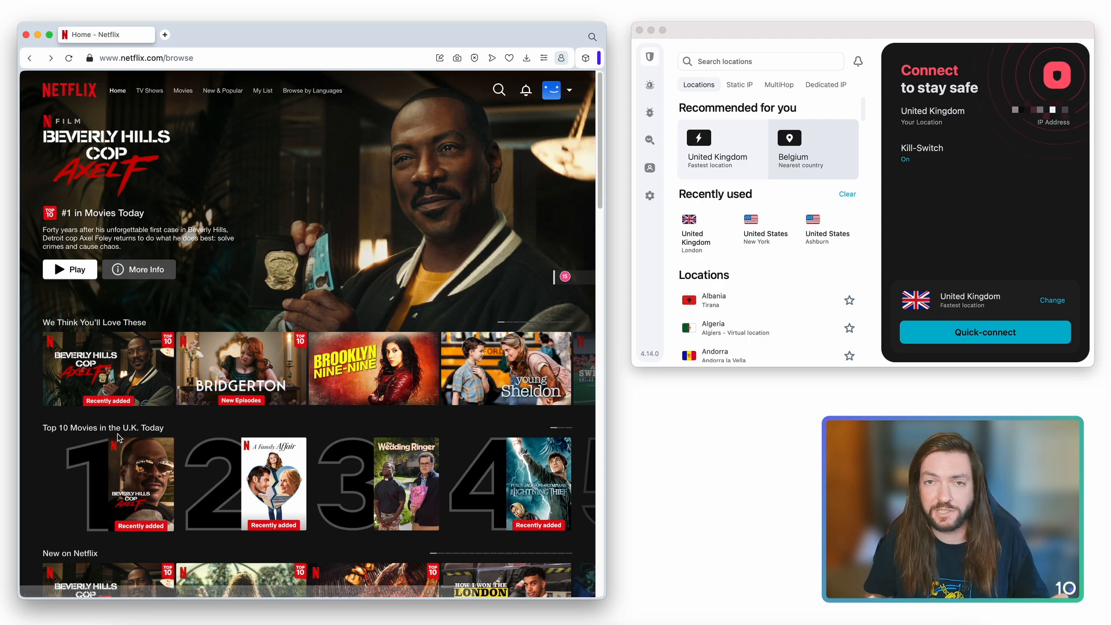
mouse_move(526, 256)
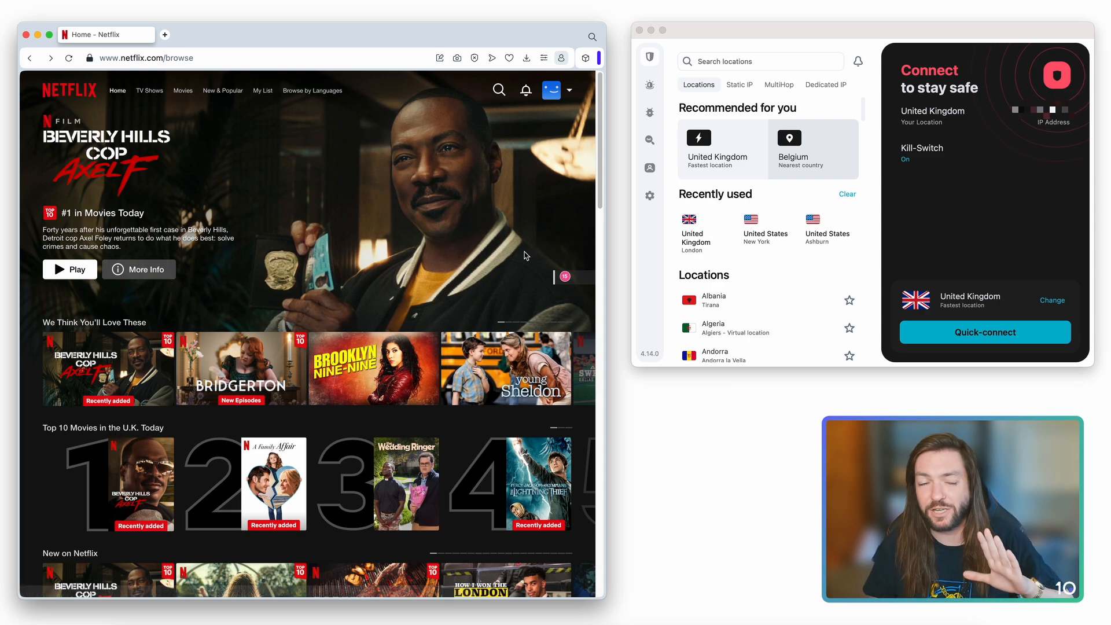
- Scroll through the UK Netflix home page before switching to the New York connection
scroll("down", 3)
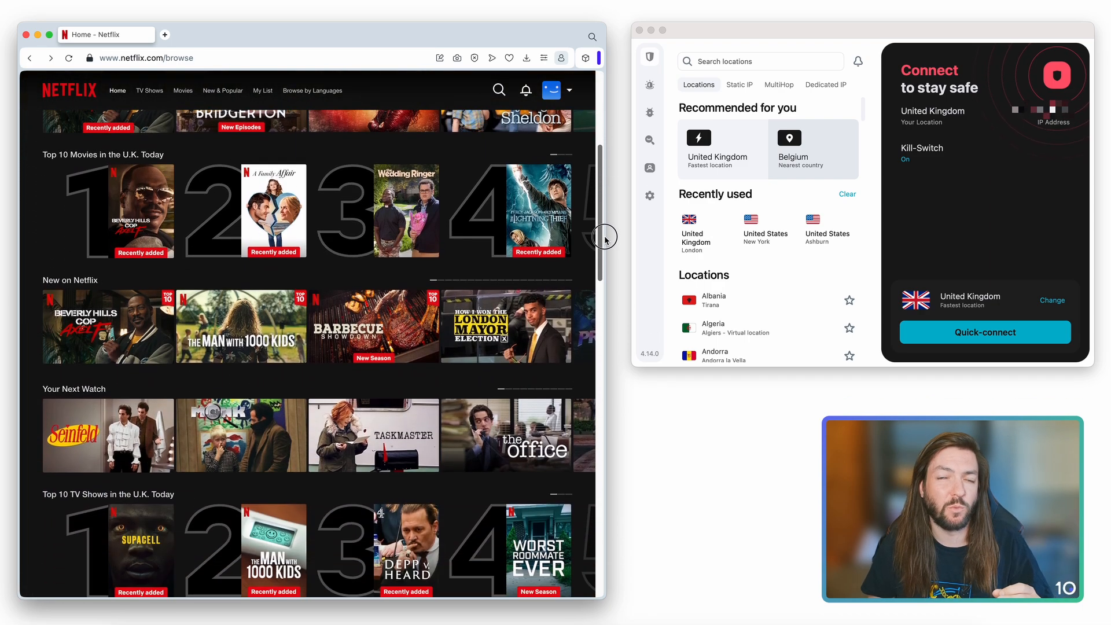
scroll("down", 3)
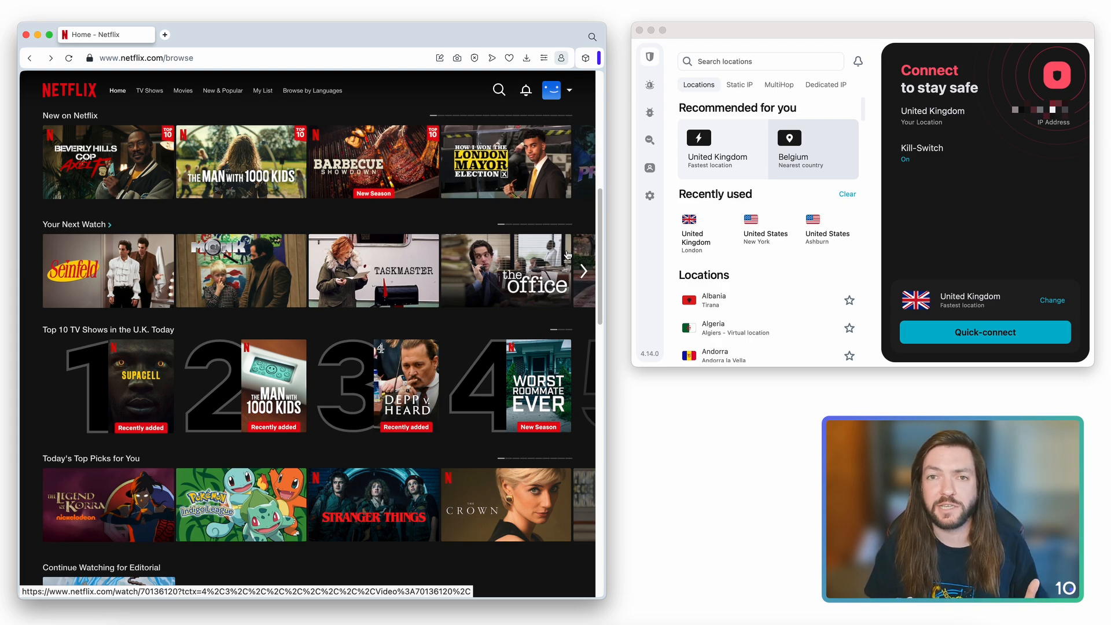
scroll("up", 3)
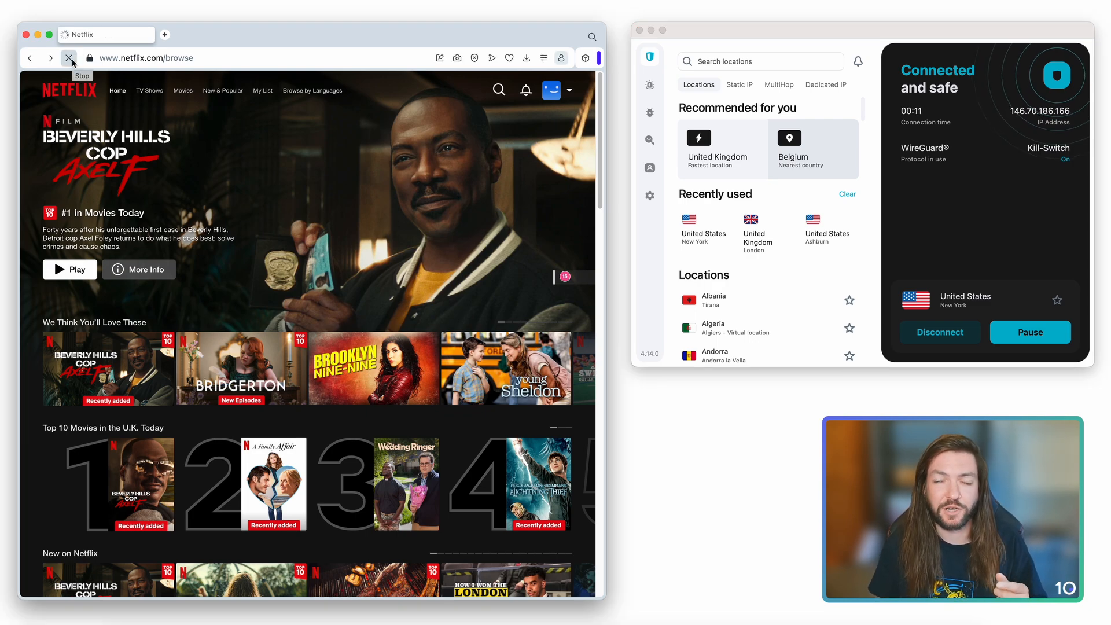
- Reload Netflix over the New York server and scroll to the Top 10 Movies in the U.S. Today row
left_click(68, 58)
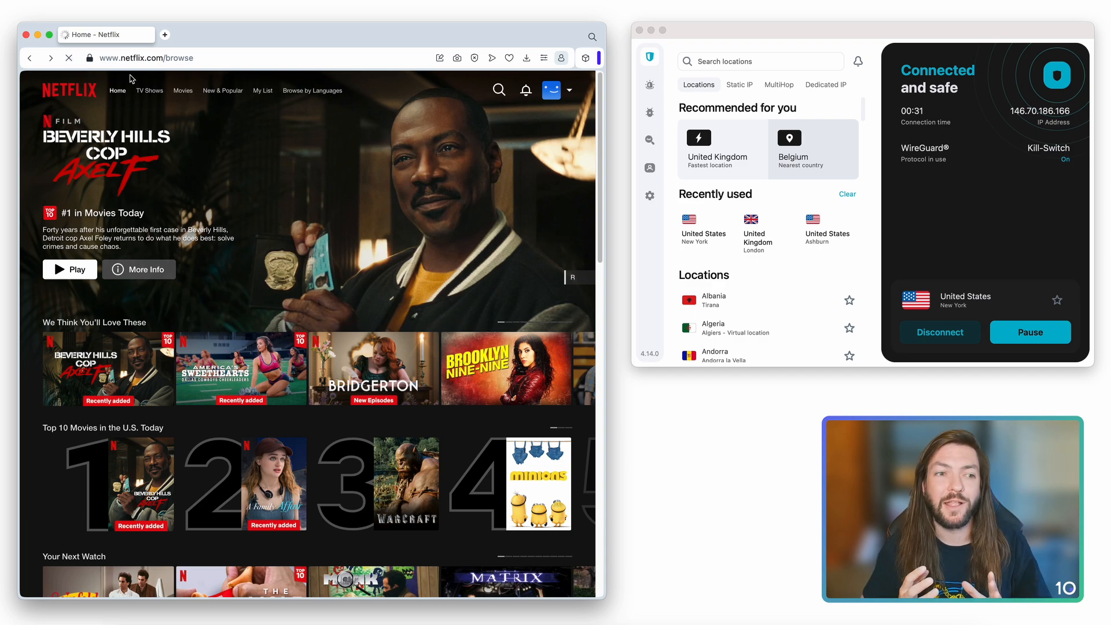
scroll("down", 3)
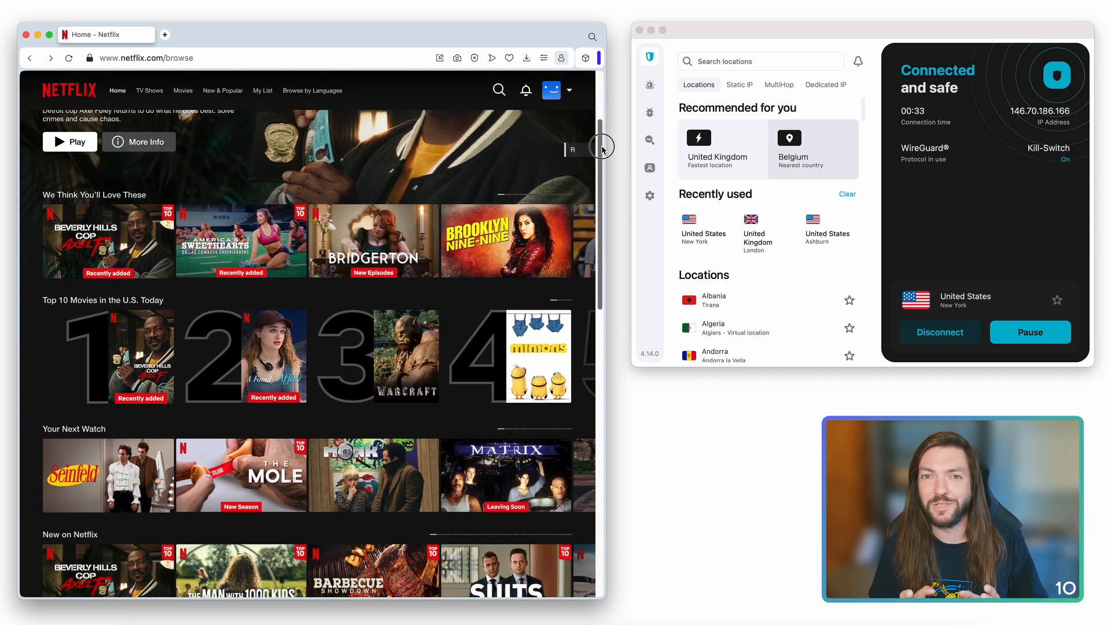
scroll("down", 3)
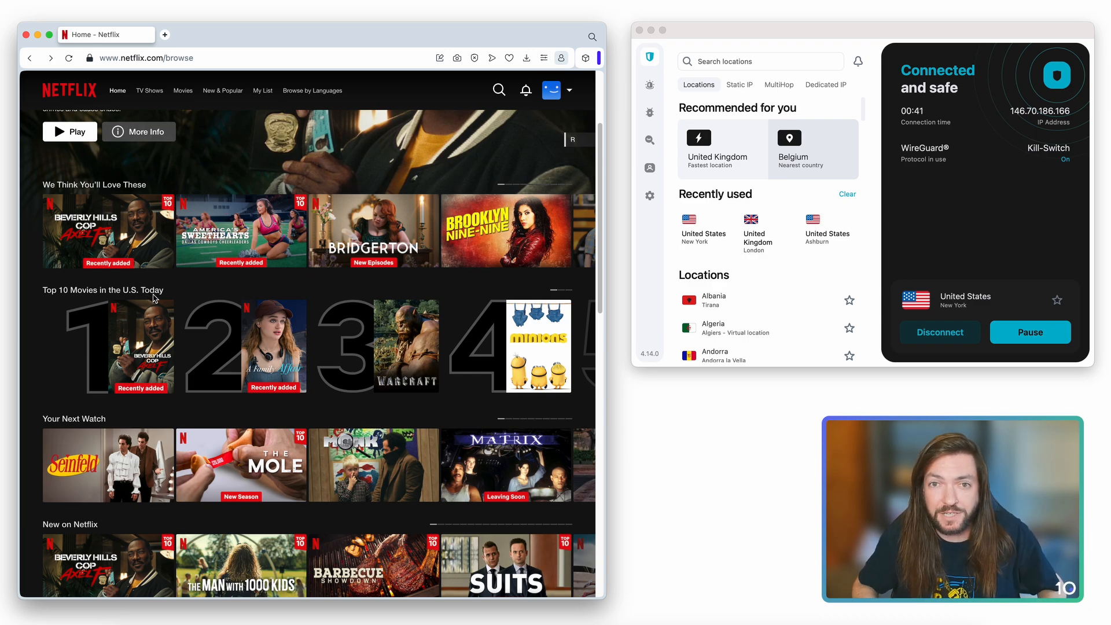
mouse_move(406, 346)
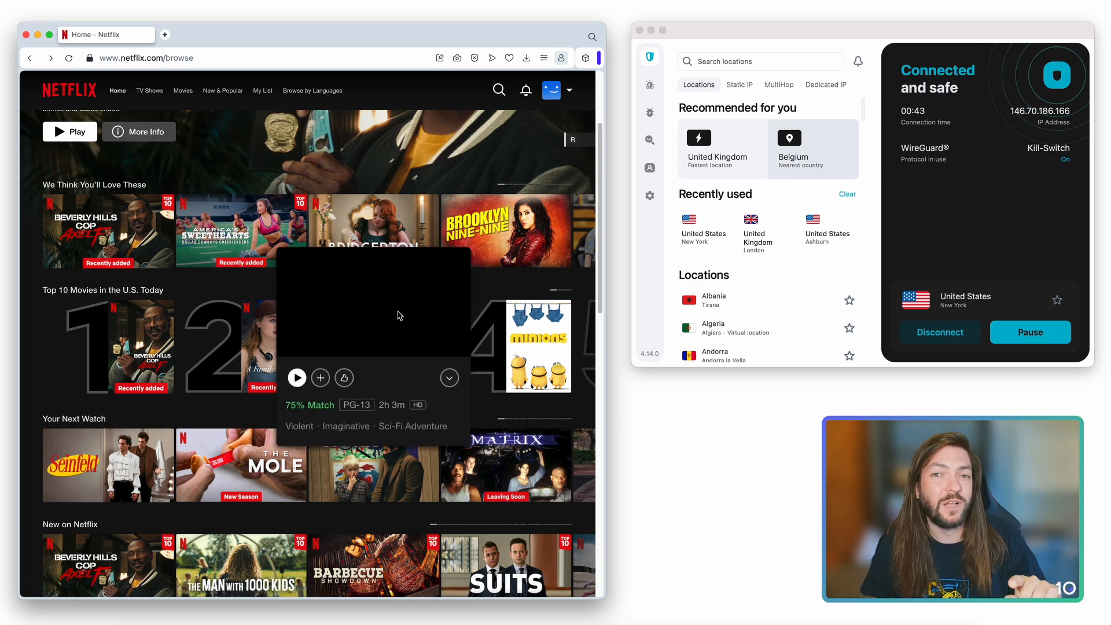
mouse_move(278, 298)
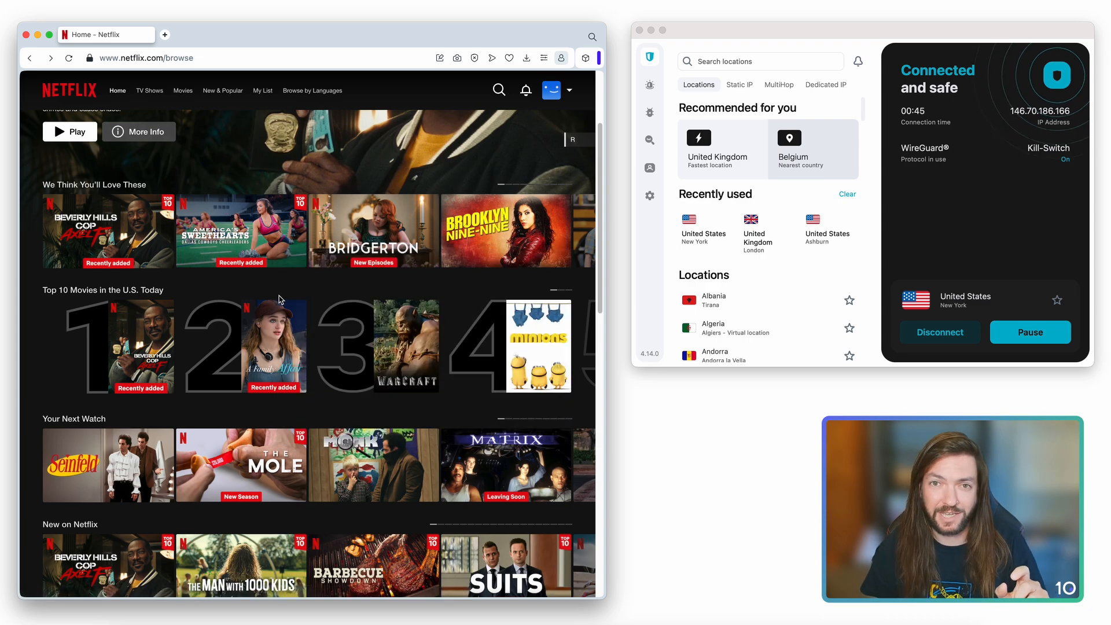
mouse_move(394, 286)
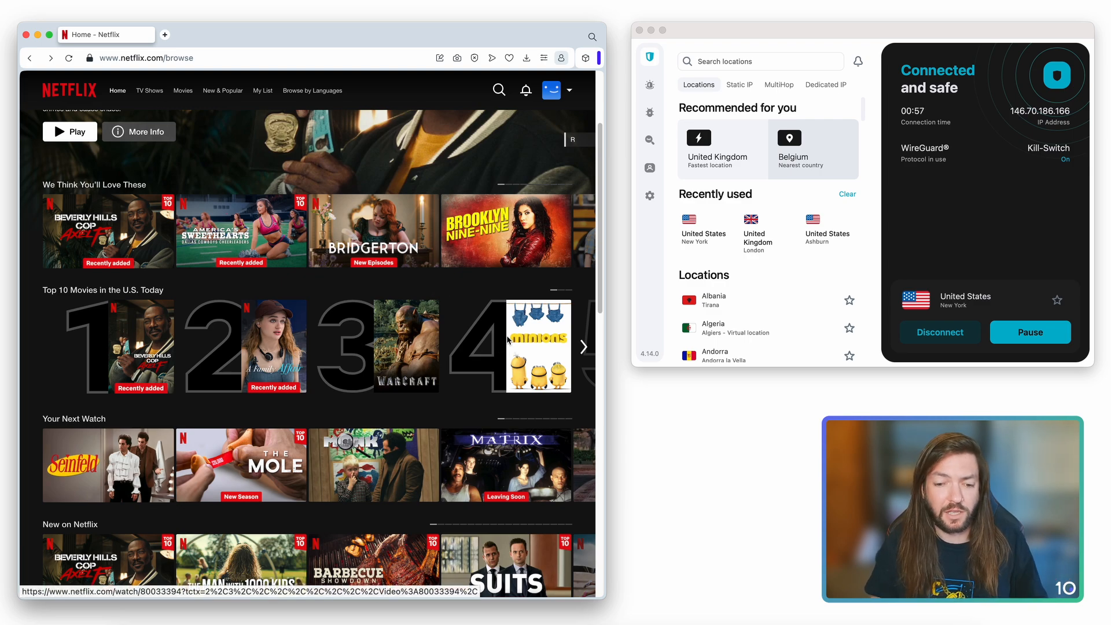
mouse_move(538, 346)
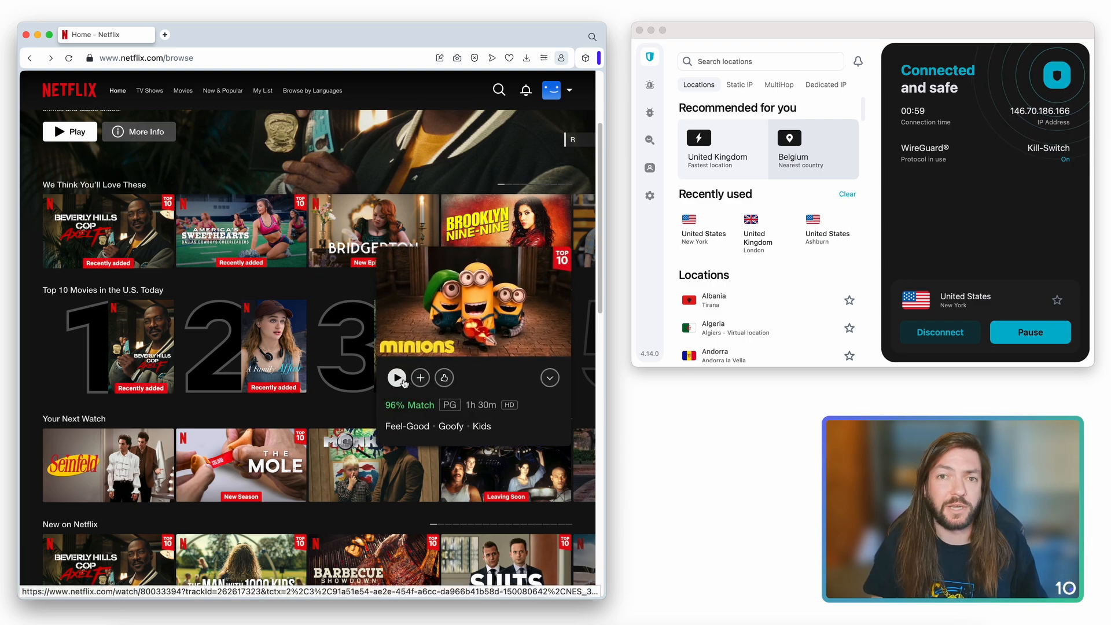
- Play Minions from the U.S. Top 10 briefly, then return to the Netflix home page
left_click(397, 377)
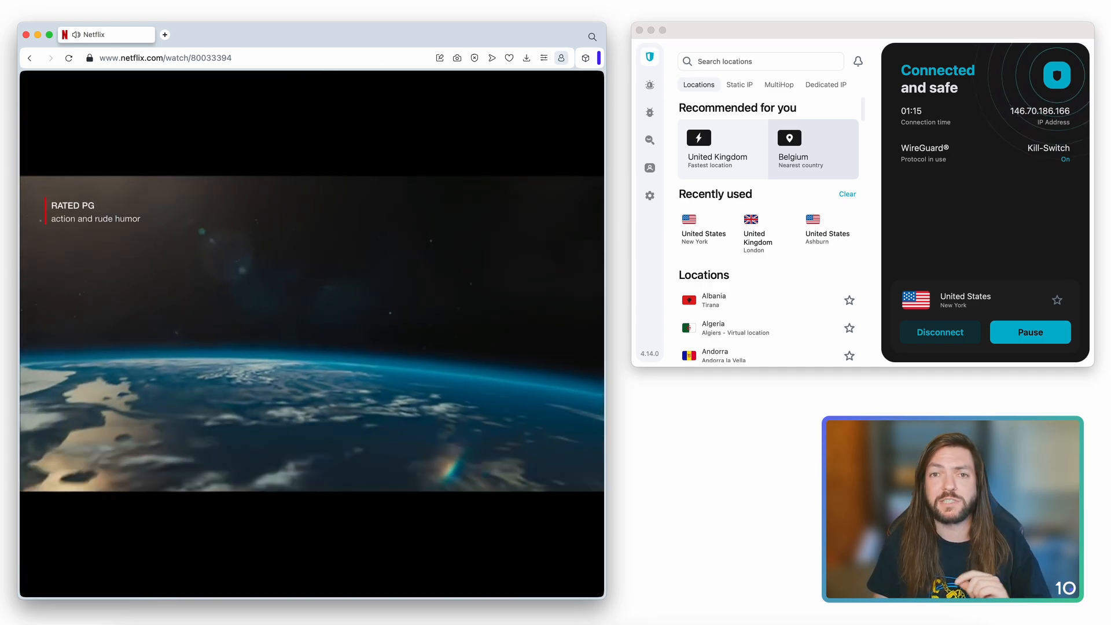
left_click(29, 58)
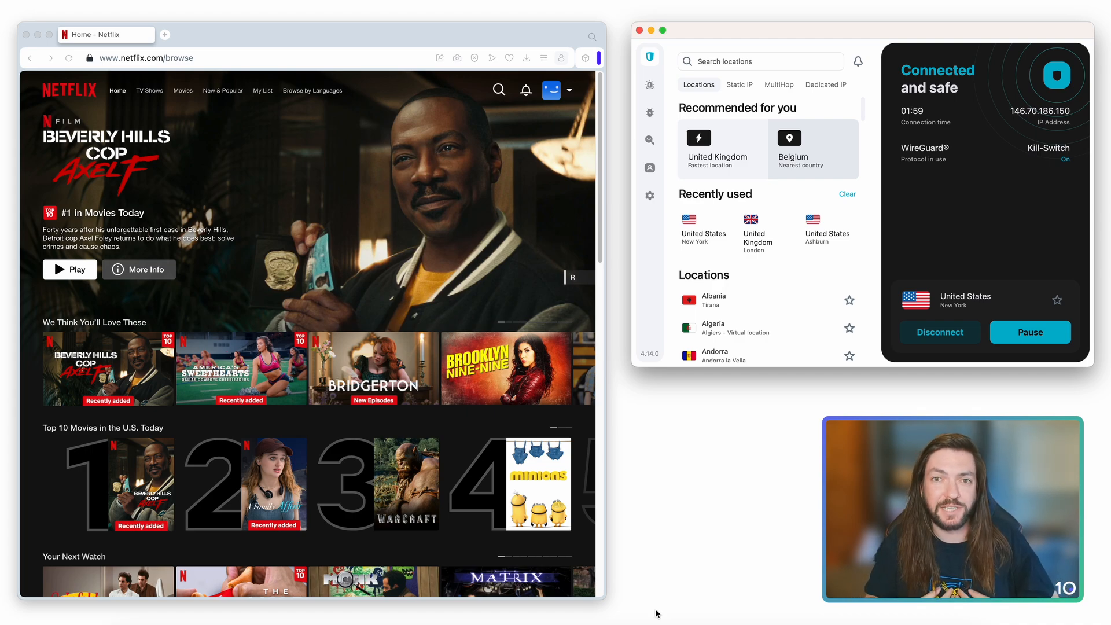
mouse_move(875, 160)
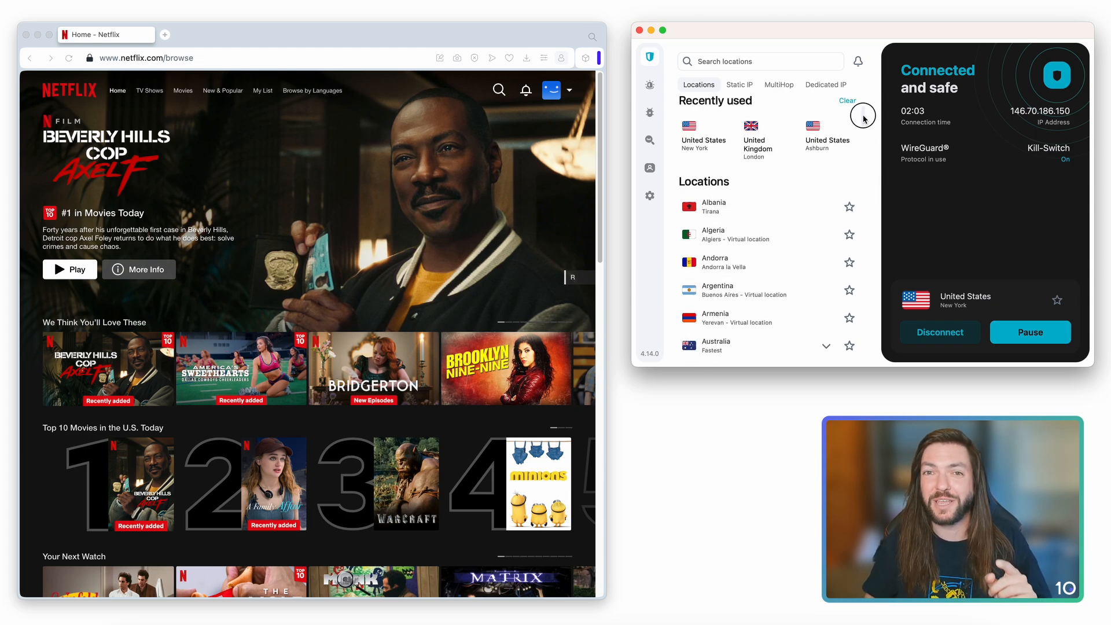
- Switch Surfshark from New York to the London, United Kingdom server and confirm the change
scroll("down", 3)
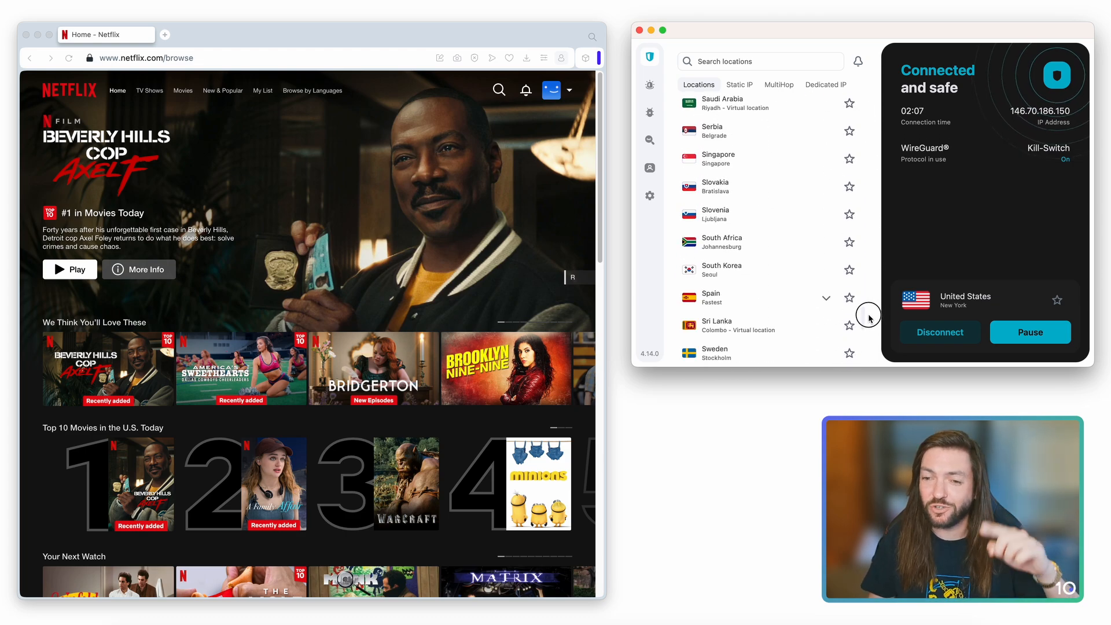
scroll("down", 3)
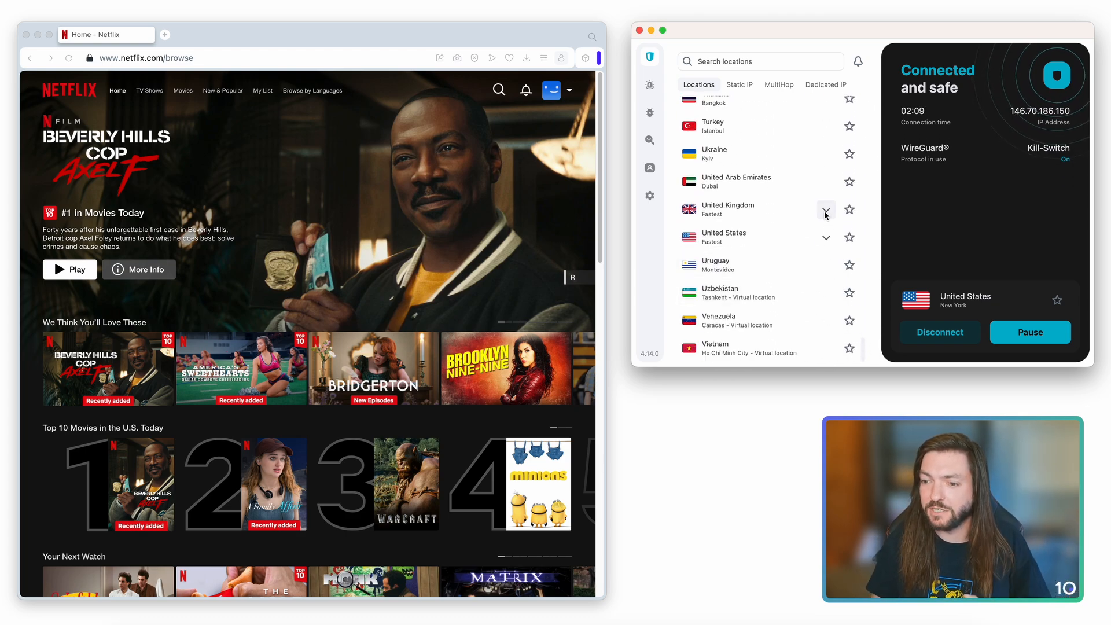
left_click(826, 210)
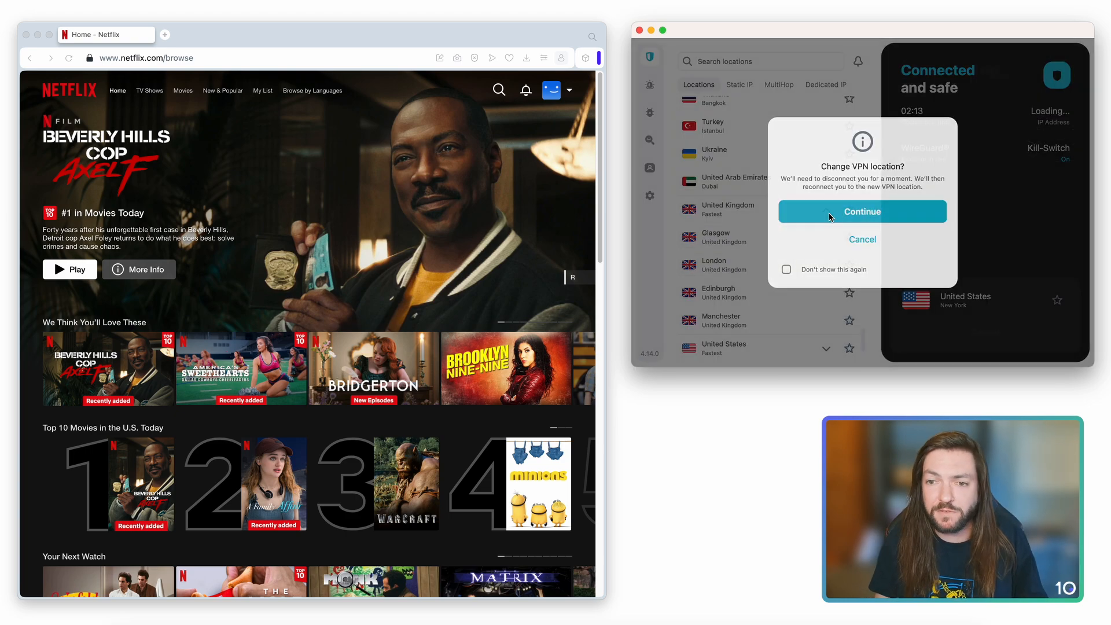
left_click(861, 211)
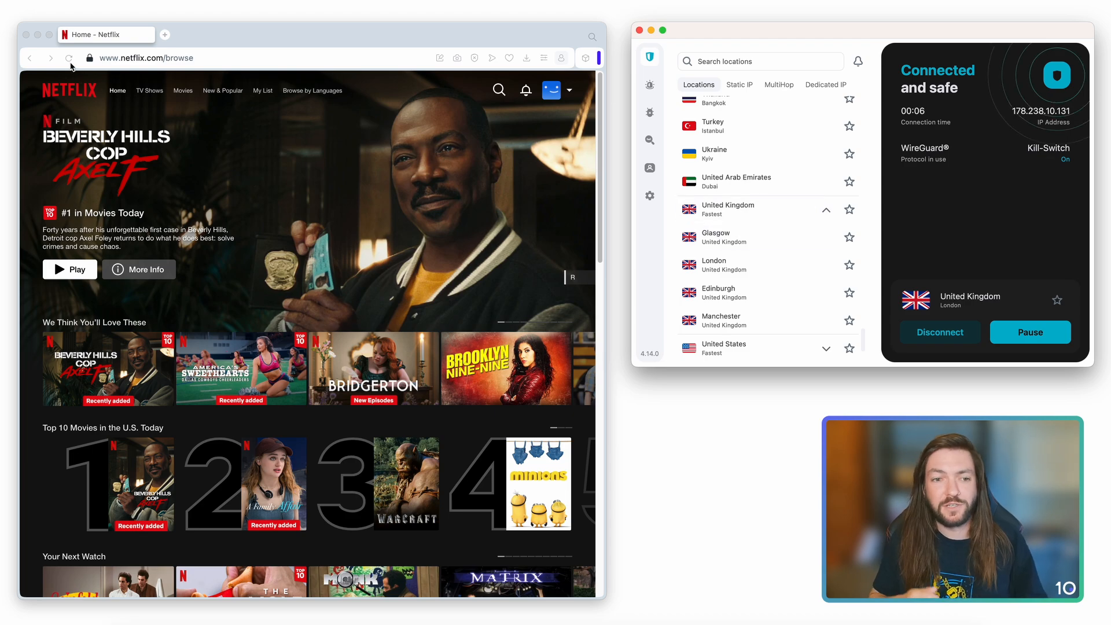
- Reload Netflix over London and browse the UK rows to a Friends episode preview
left_click(68, 58)
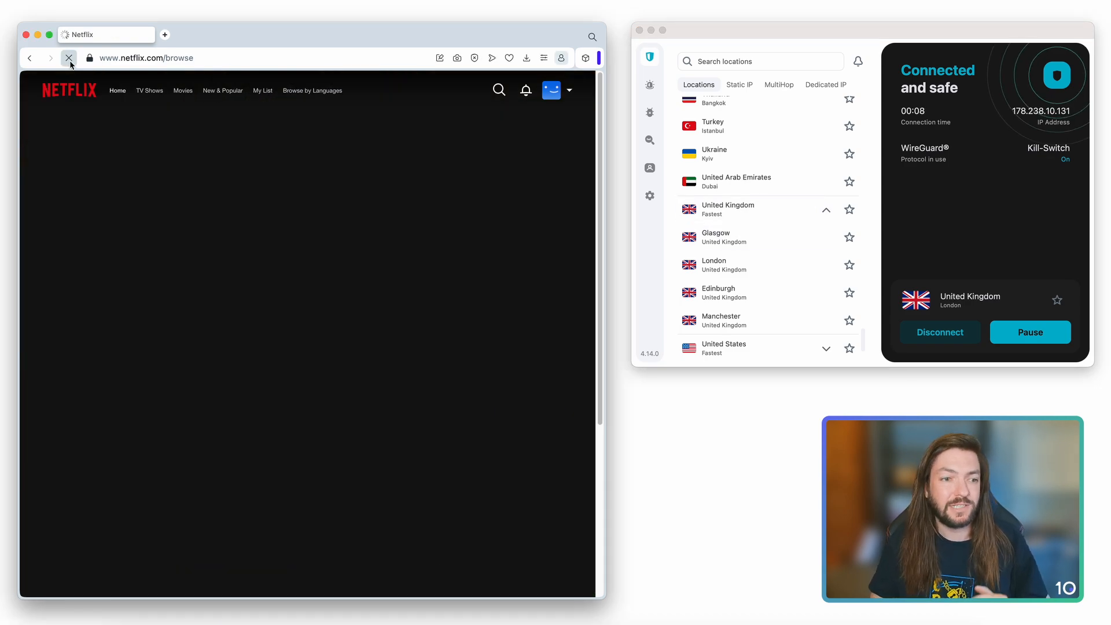
left_click(68, 58)
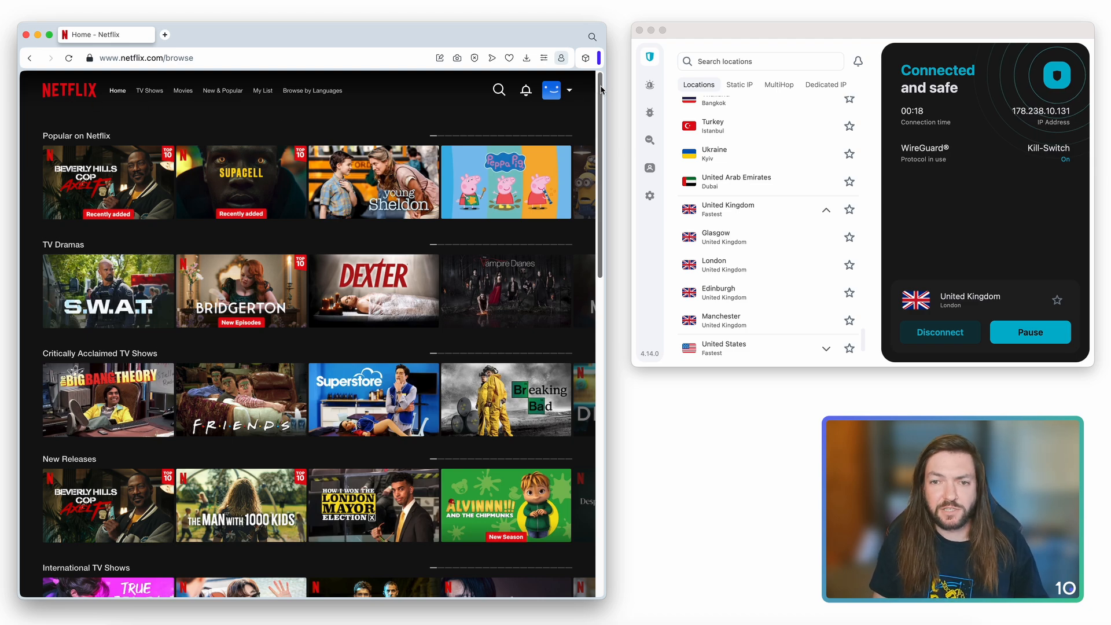
scroll("down", 3)
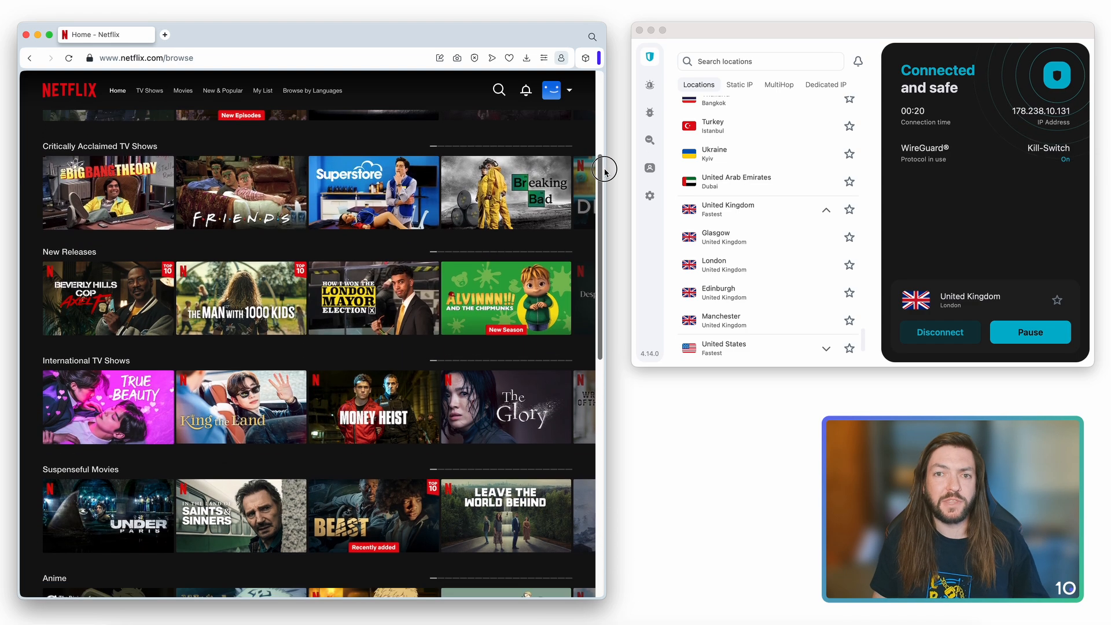
scroll("down", 3)
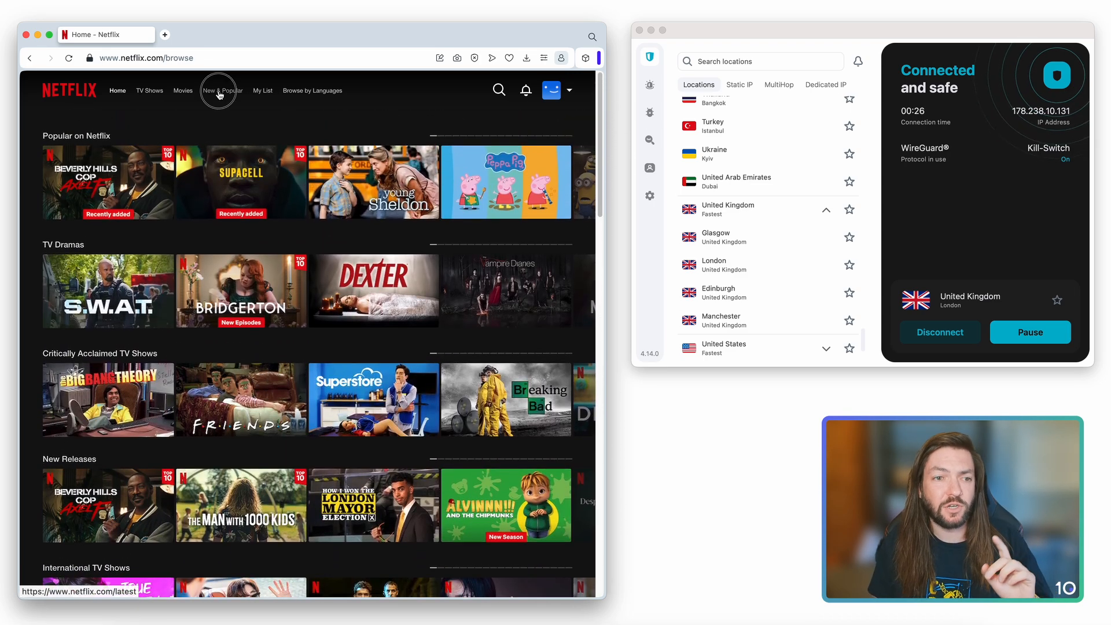
left_click(222, 90)
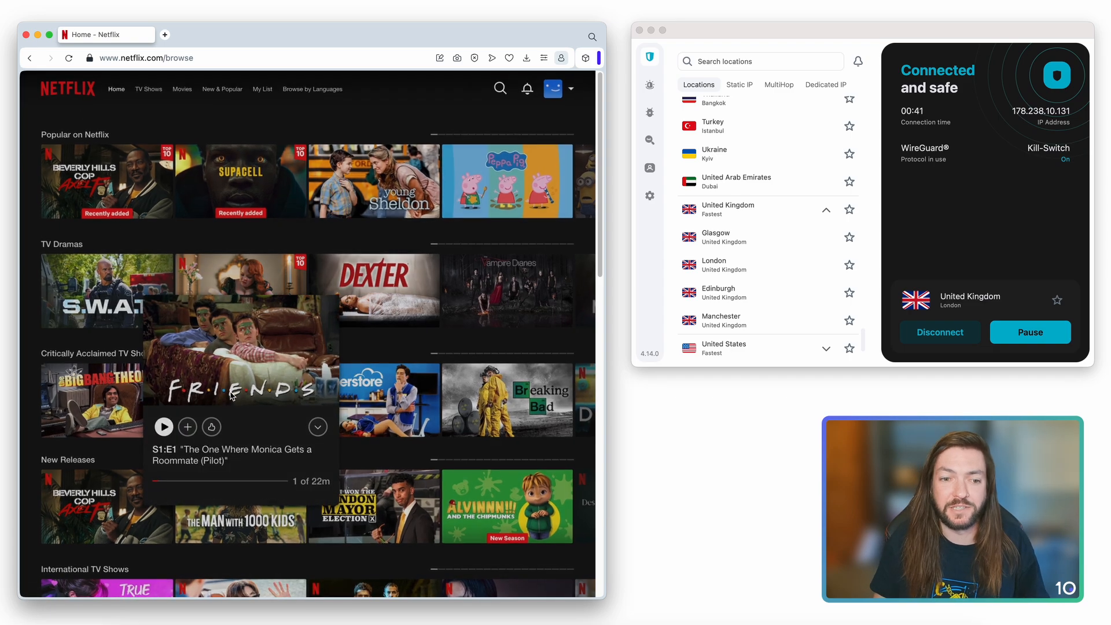
- Play the first Friends episode over the London connection, then return to the home page
left_click(163, 427)
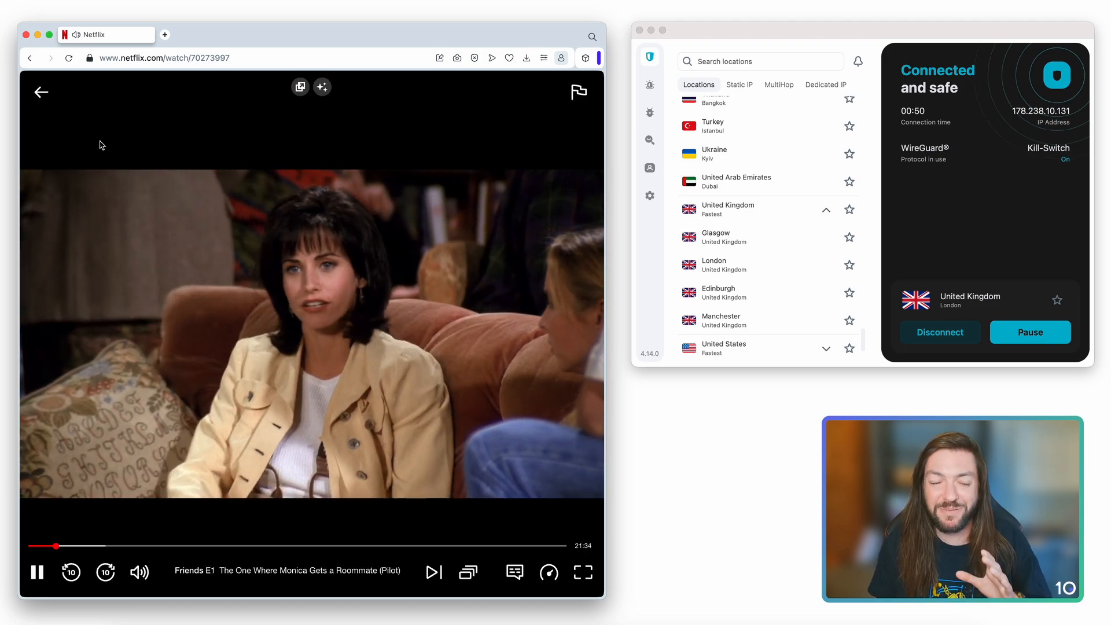
left_click(40, 92)
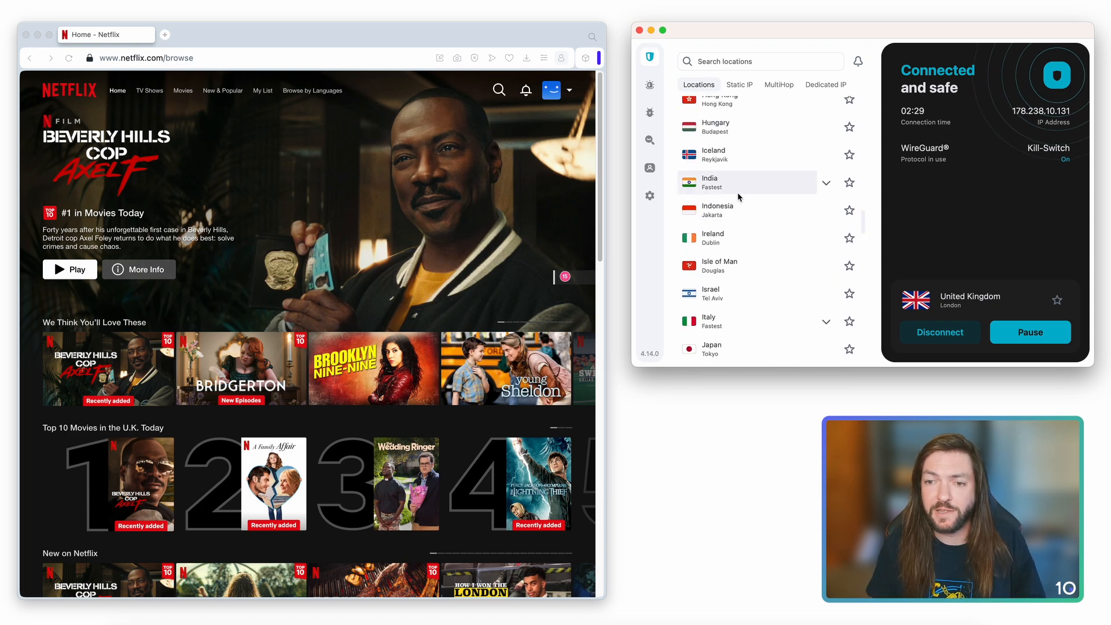
- Connect Surfshark to the Mumbai, India virtual location and view Top 10 Movies in India Today
left_click(825, 182)
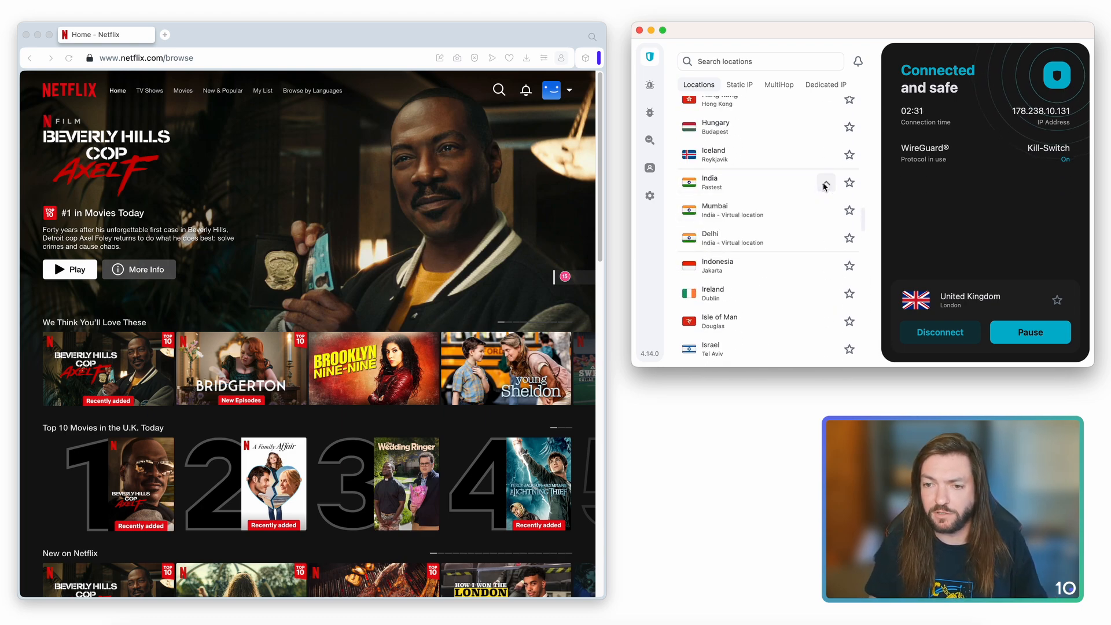
left_click(823, 183)
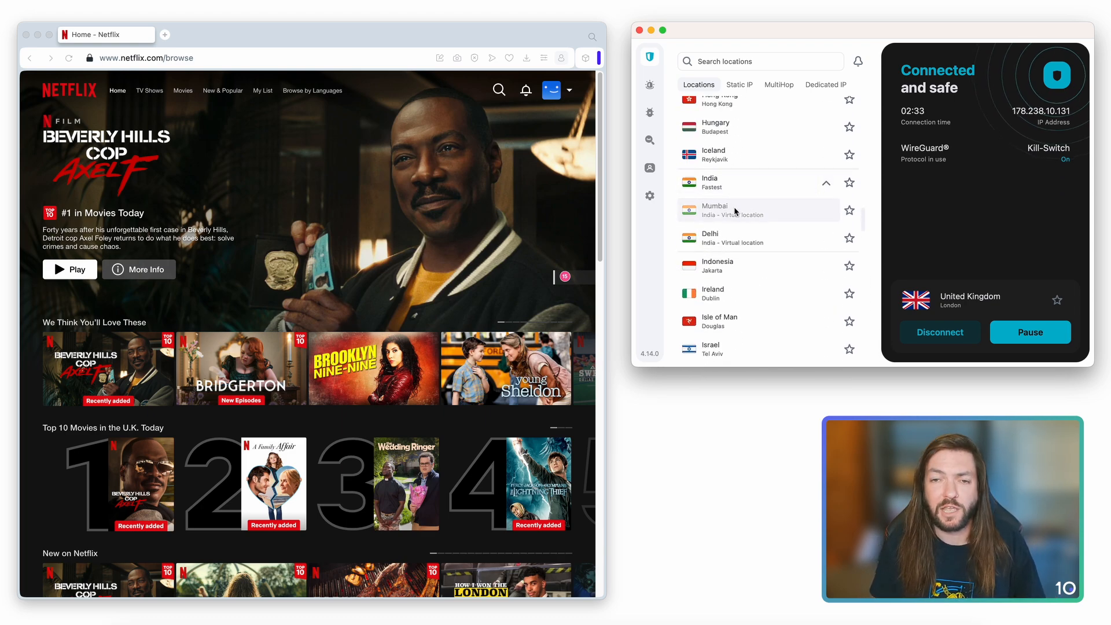
left_click(939, 332)
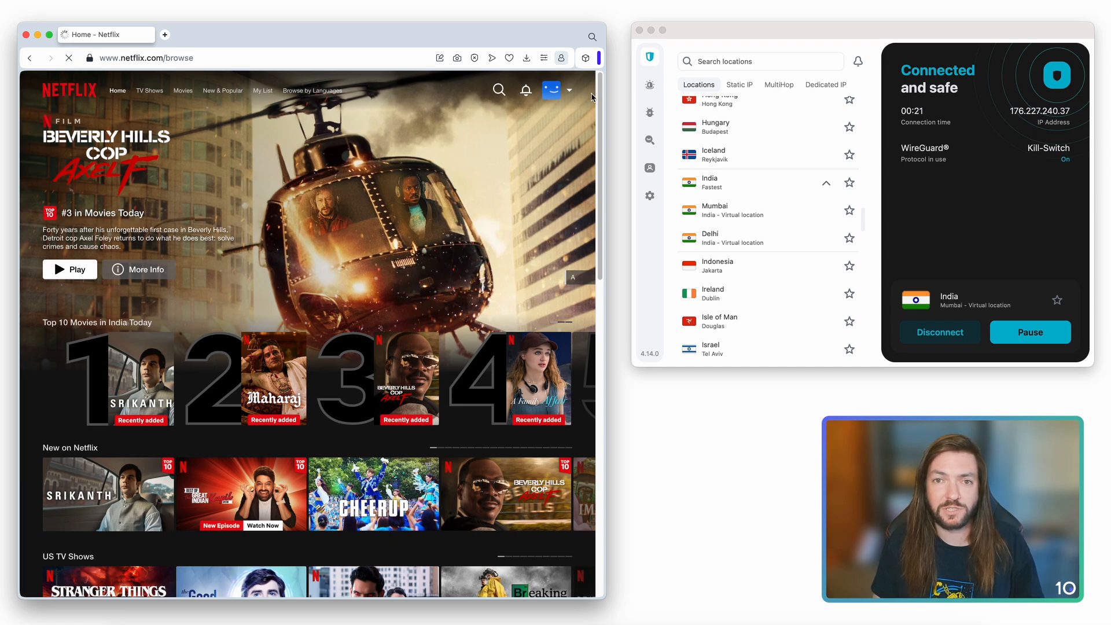
scroll("down", 3)
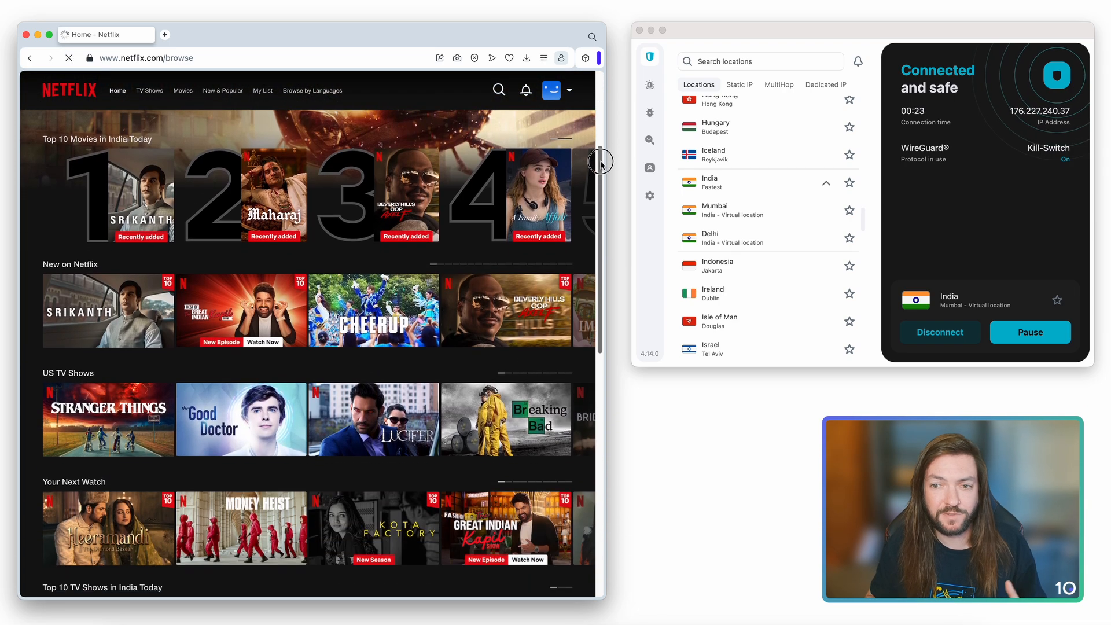
- Browse the India home page to the Srikanth title and start its playback
scroll("down", 3)
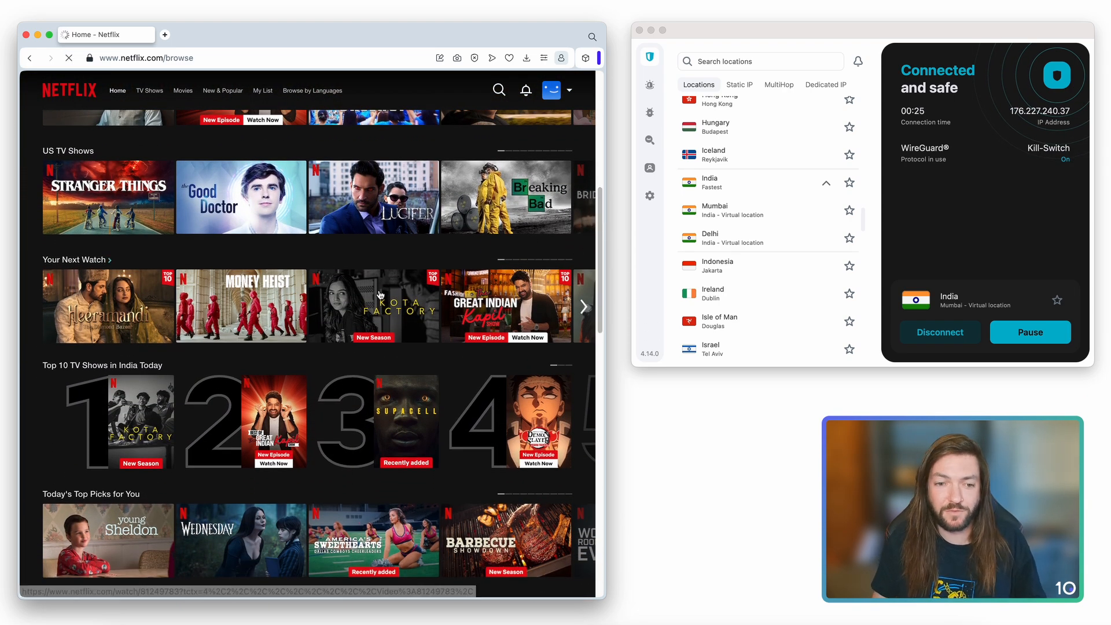
mouse_move(160, 374)
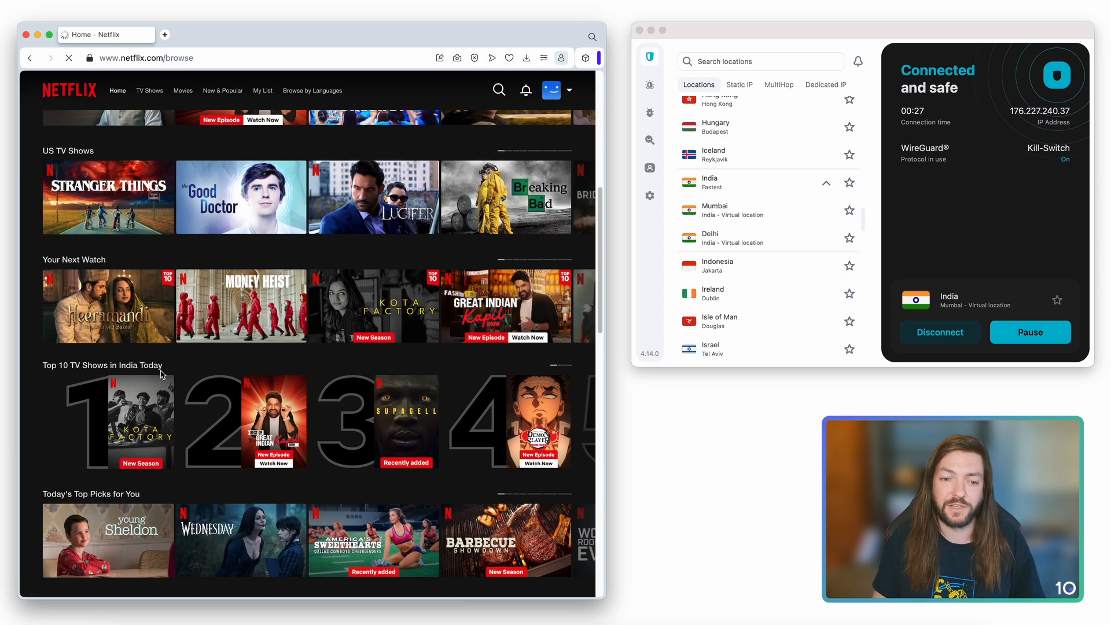
scroll("up", 3)
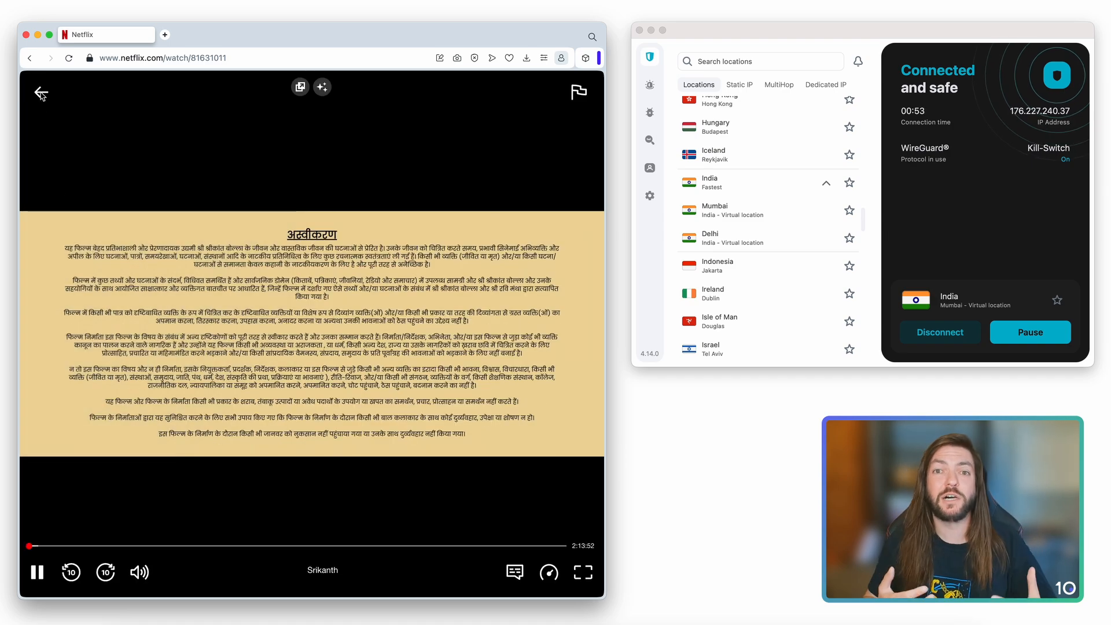
- Leave the Srikanth player for the home page and disconnect Surfshark from the Mumbai server
left_click(41, 93)
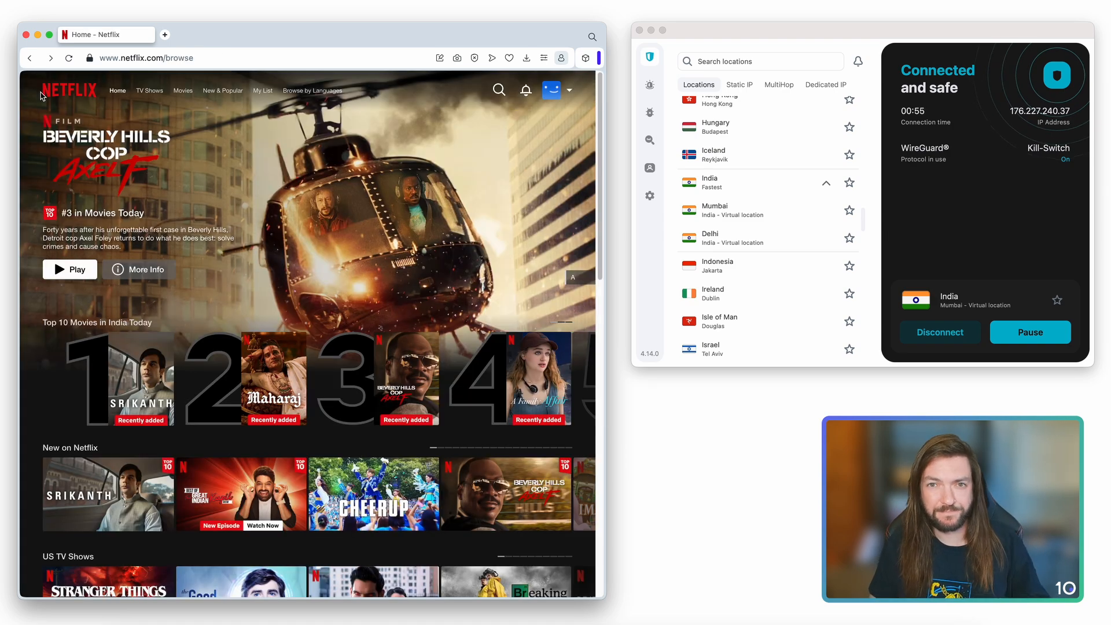
left_click(940, 332)
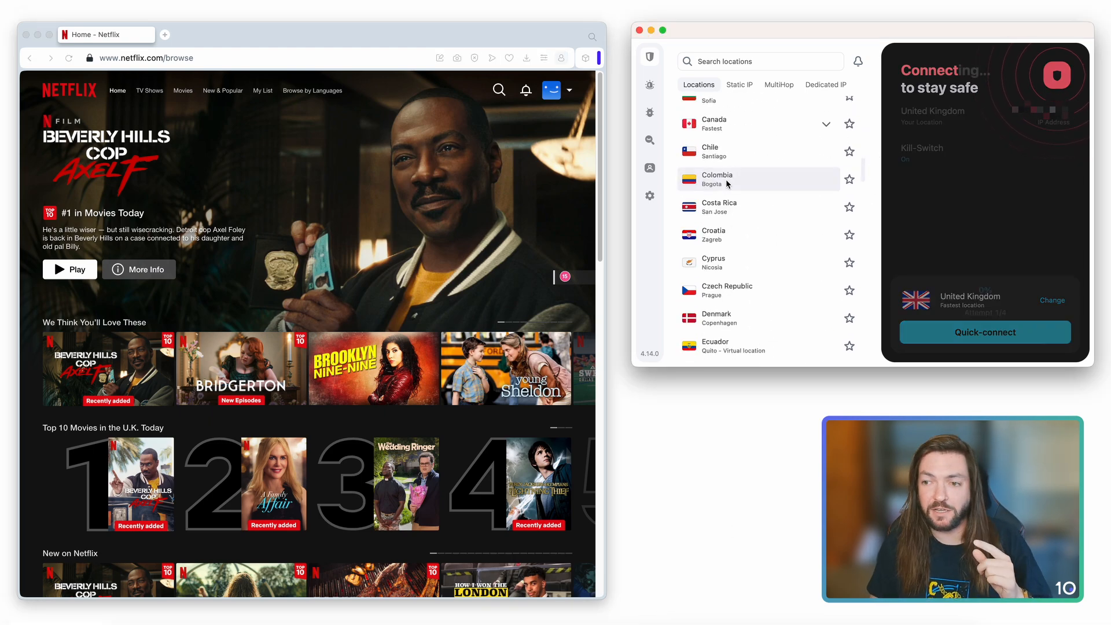
- Connect Surfshark to Bogota, Colombia and reload Netflix to browse the Colombian catalogue
left_click(716, 178)
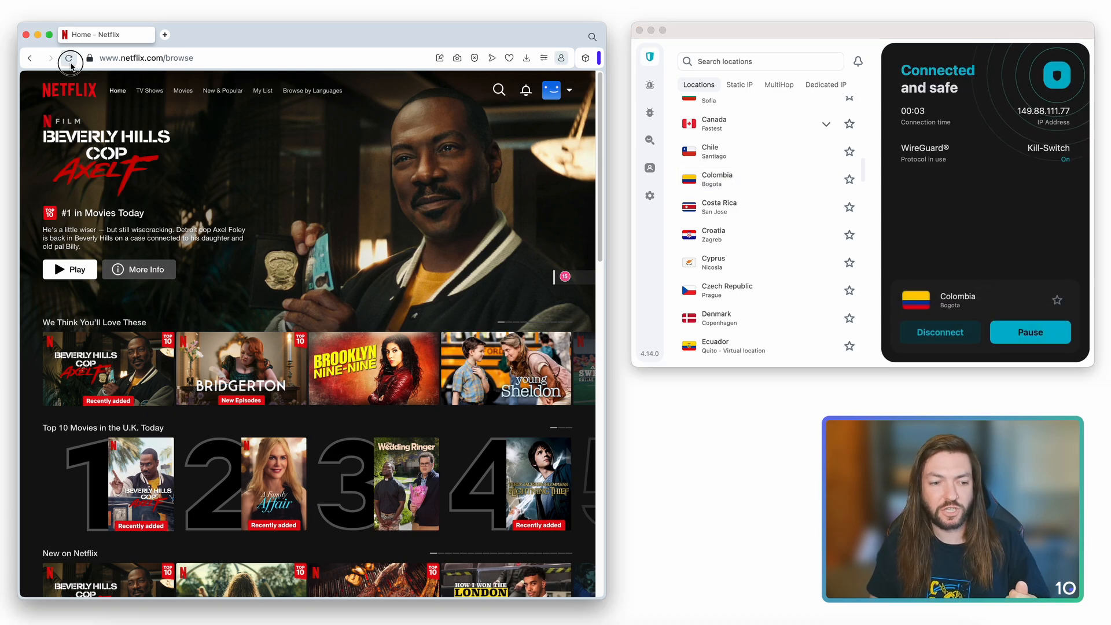
left_click(70, 58)
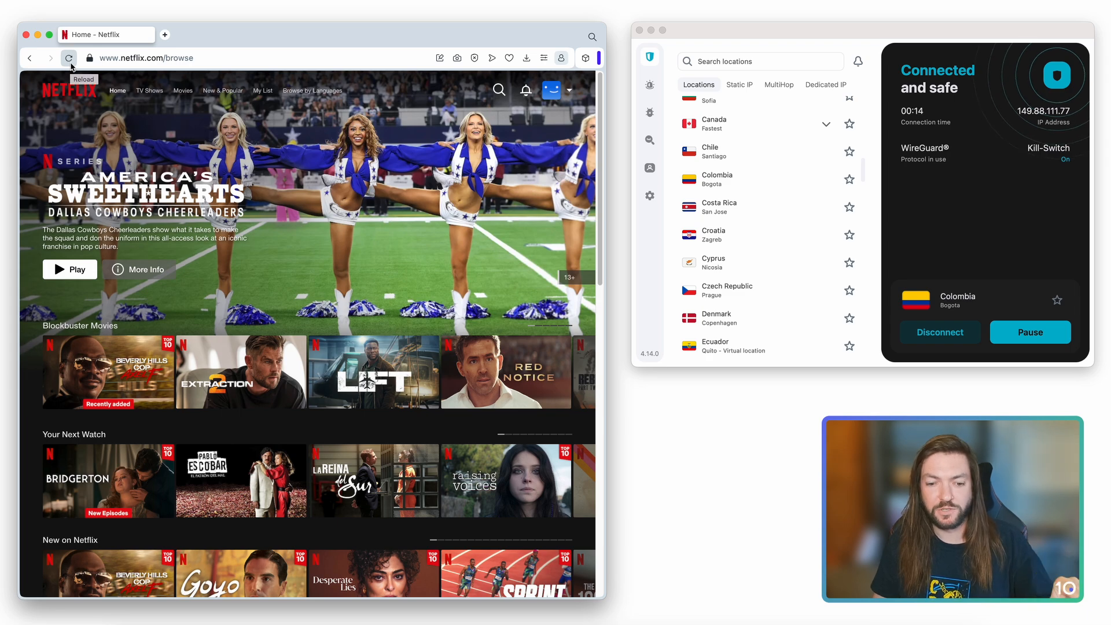
left_click(68, 58)
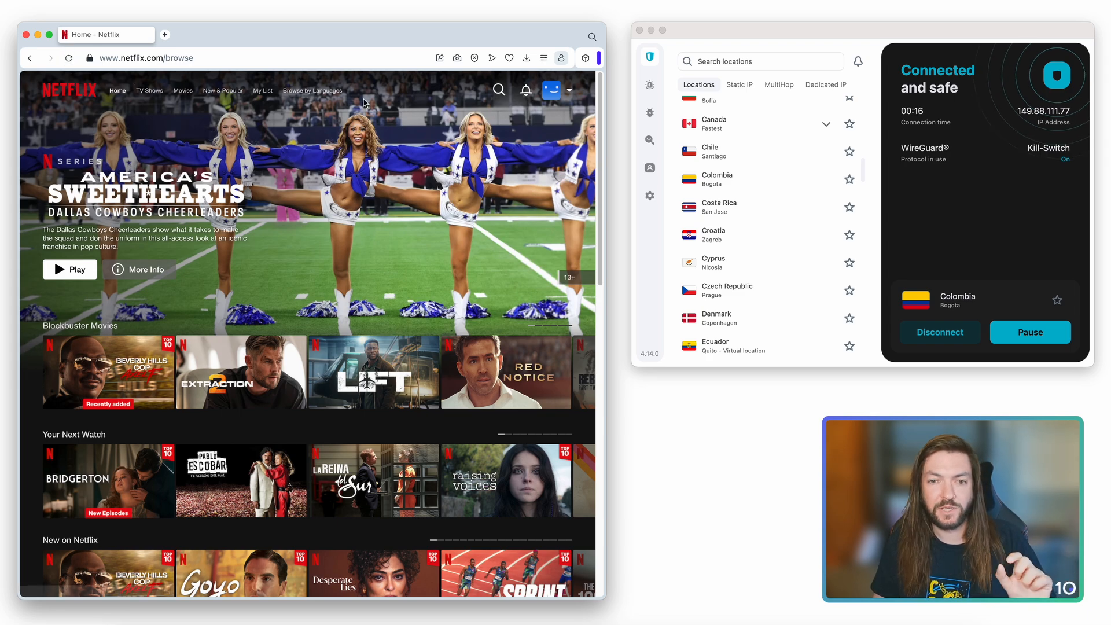
scroll("down", 3)
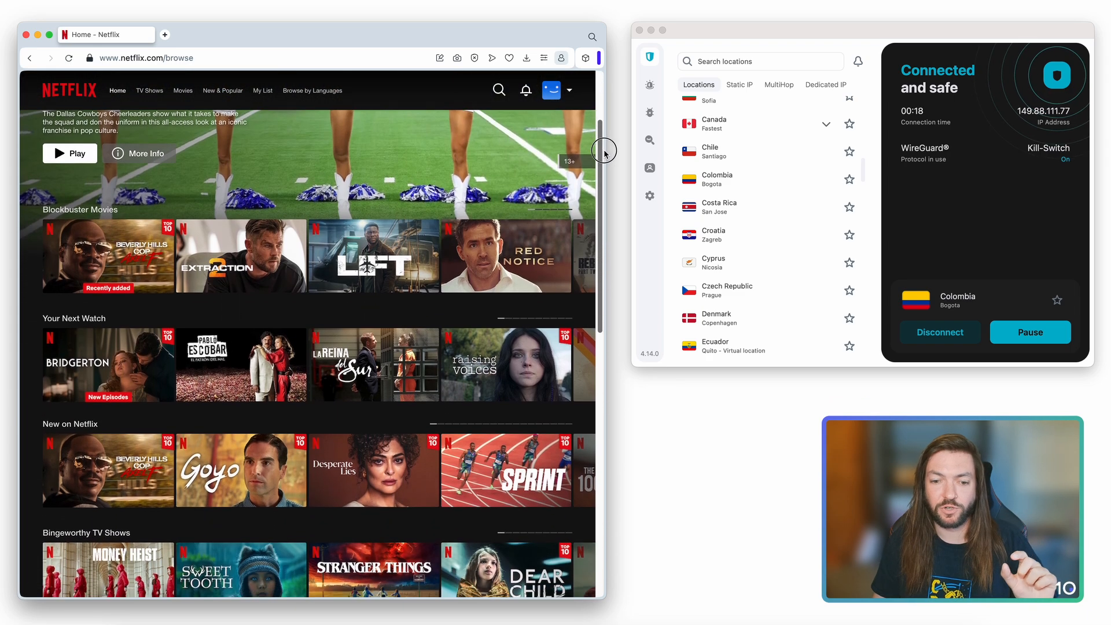
scroll("down", 3)
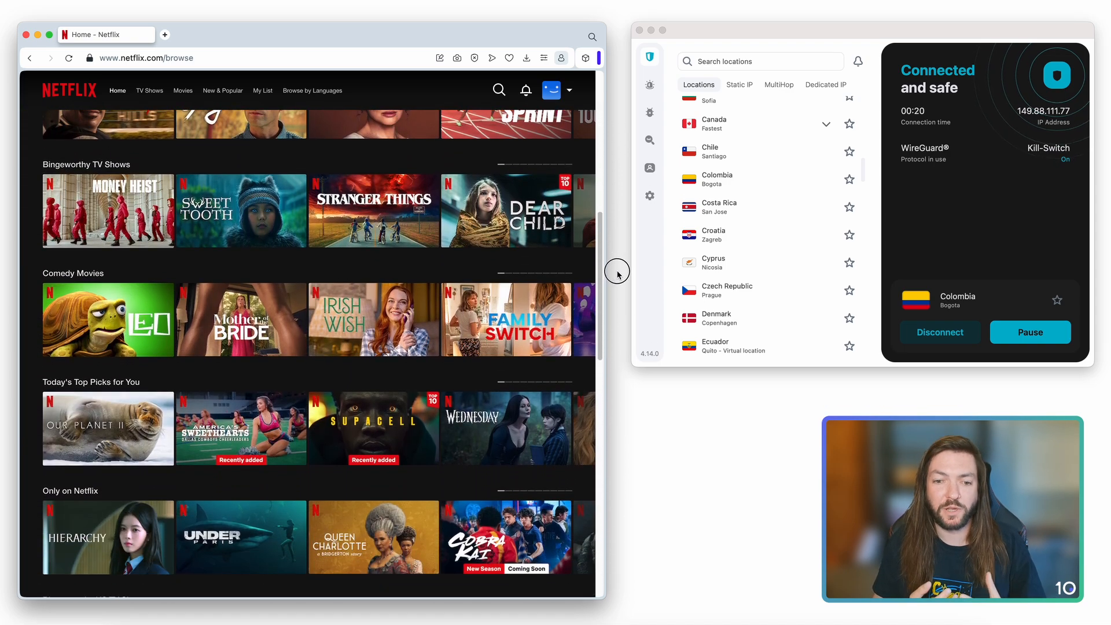
scroll("down", 3)
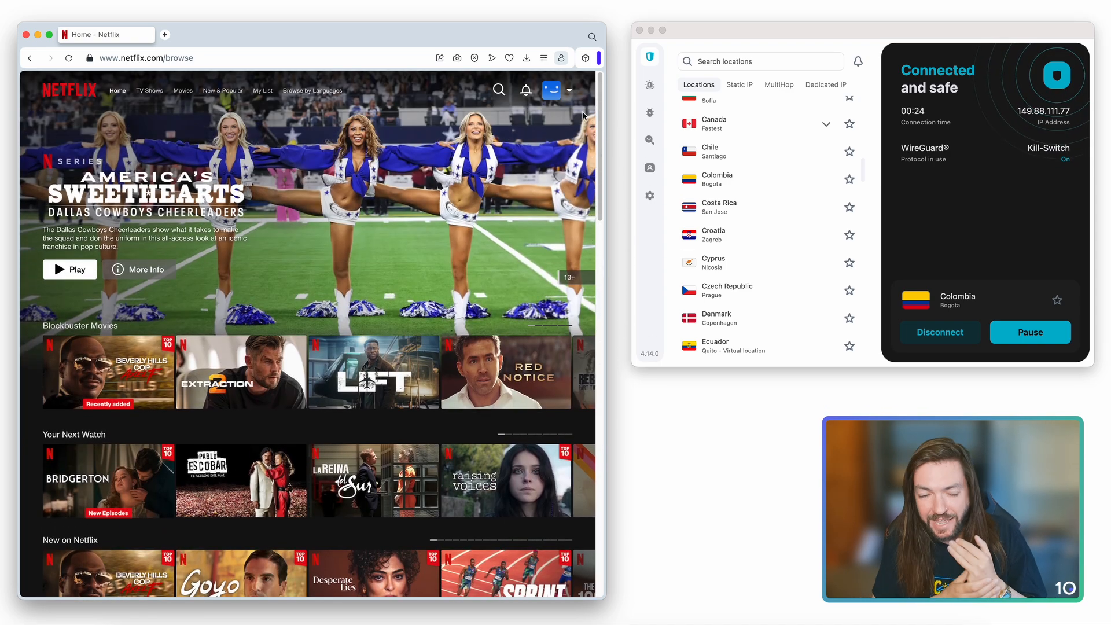
mouse_move(263, 90)
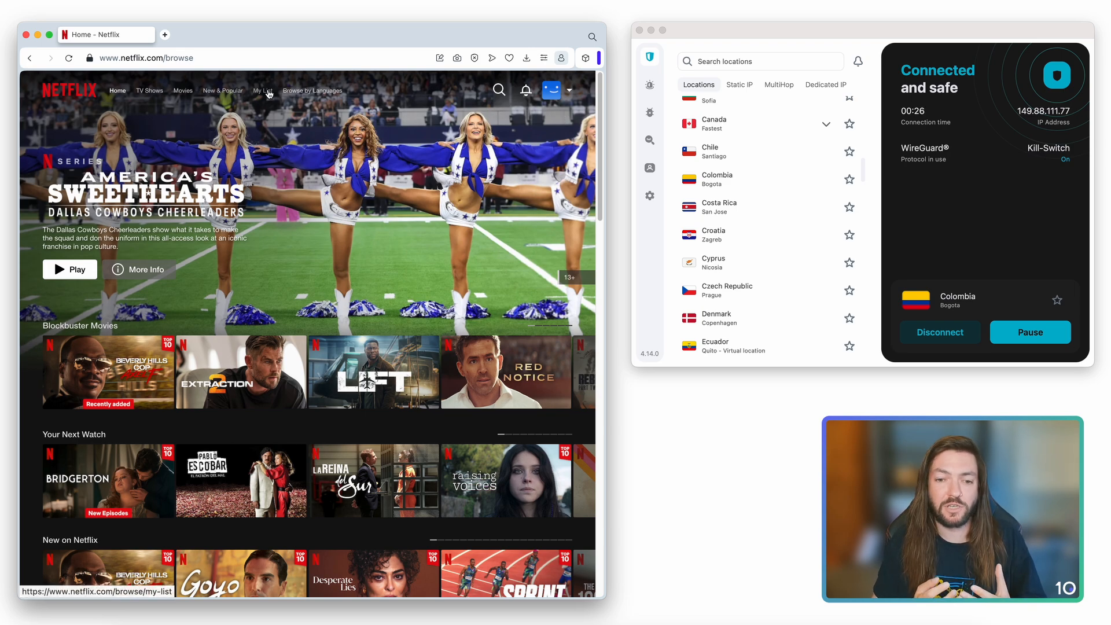
- Show the New & Popular page of Netflix's Colombian catalogue
left_click(222, 90)
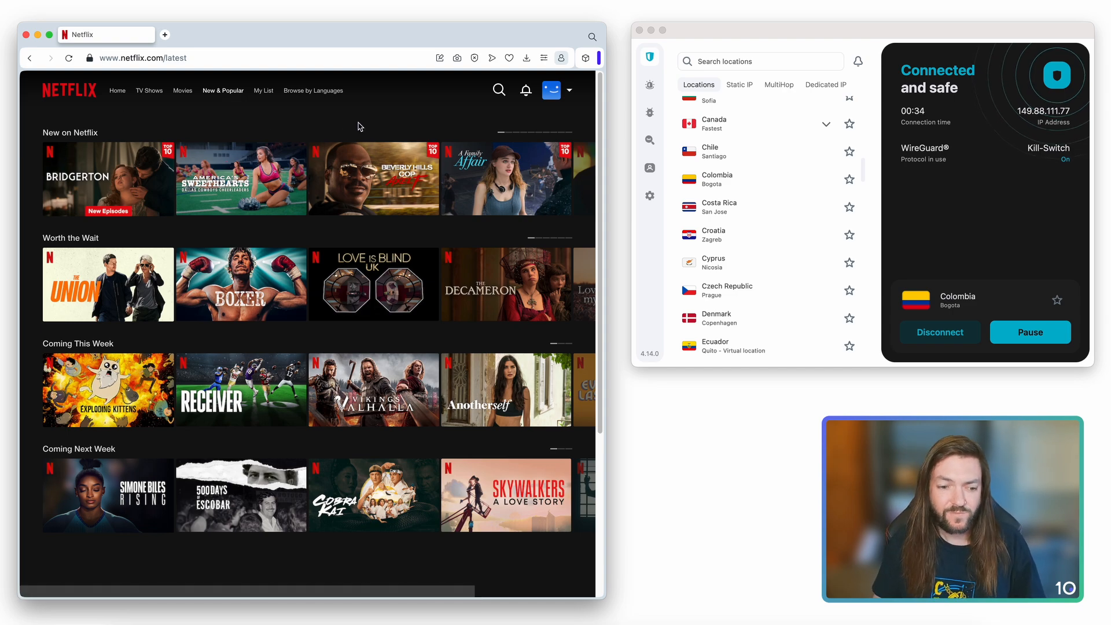
mouse_move(301, 236)
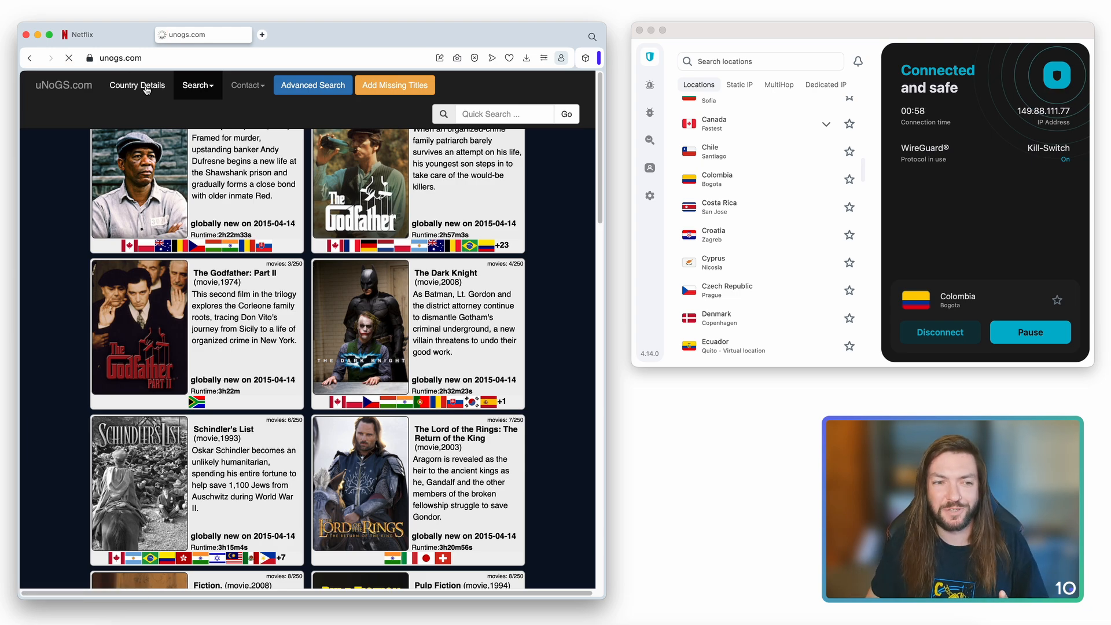
- Show Colombia's New Videos (last 7 days) list from the uNoGS Country Details page
left_click(137, 84)
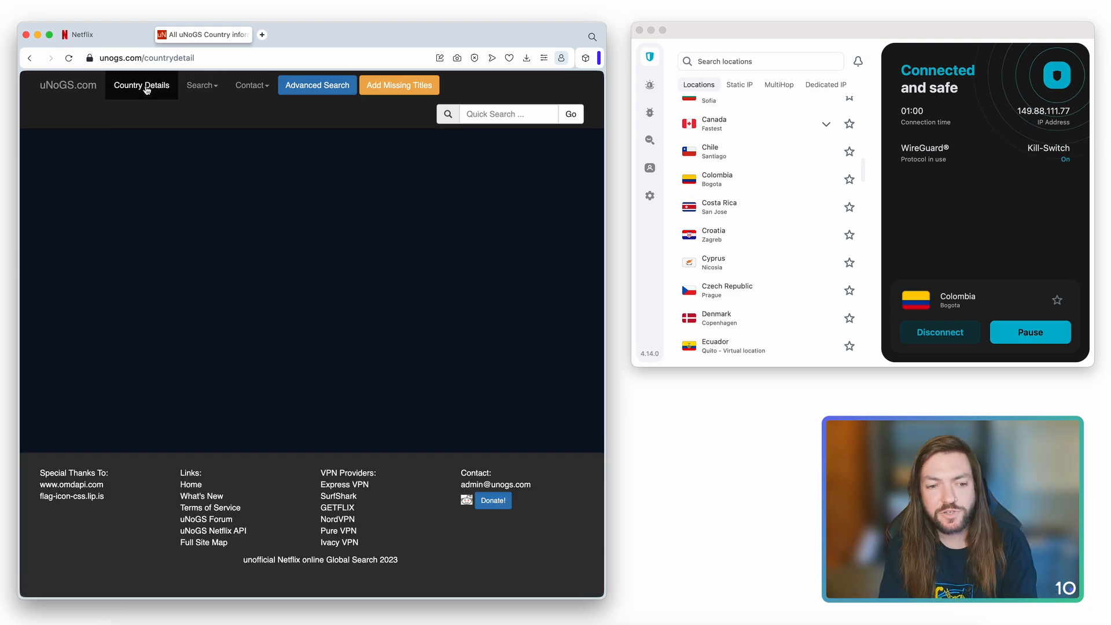
left_click(140, 84)
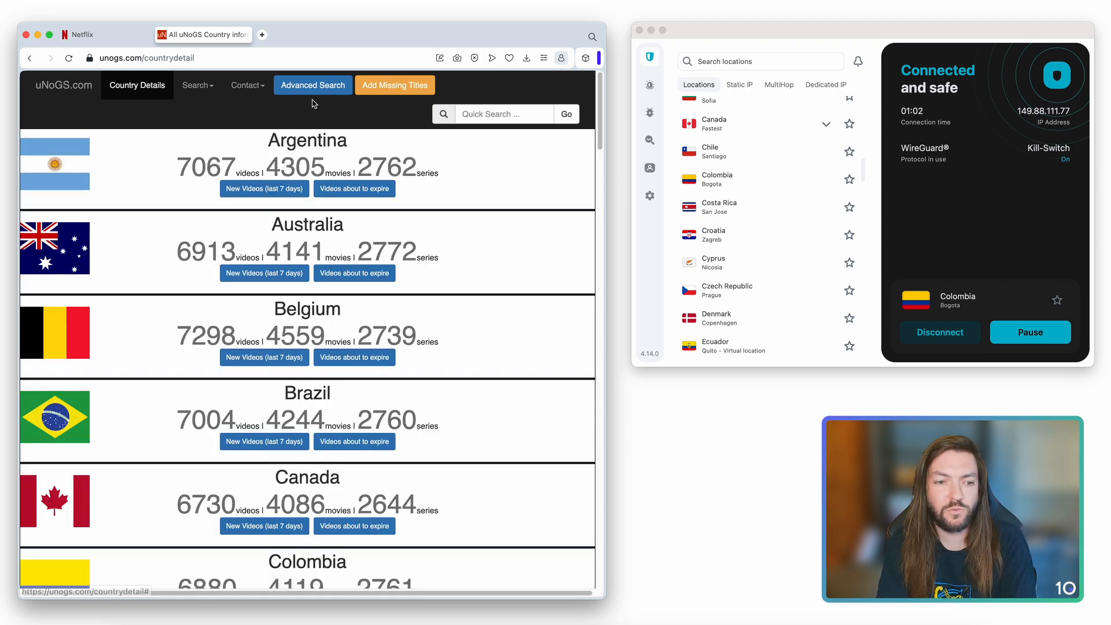
scroll("down", 3)
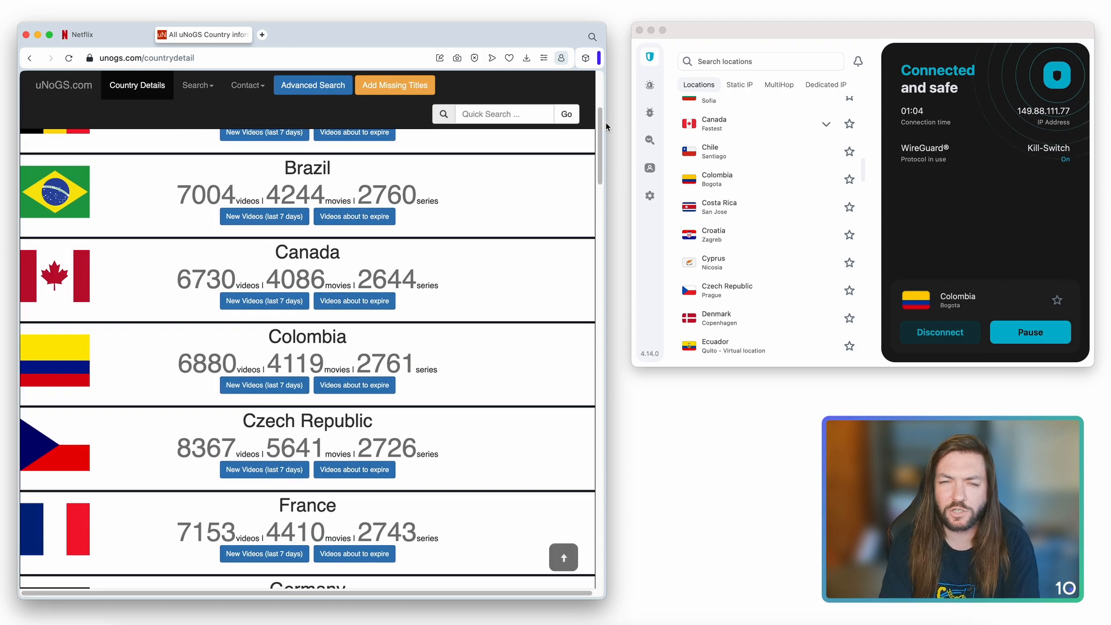
left_click(264, 384)
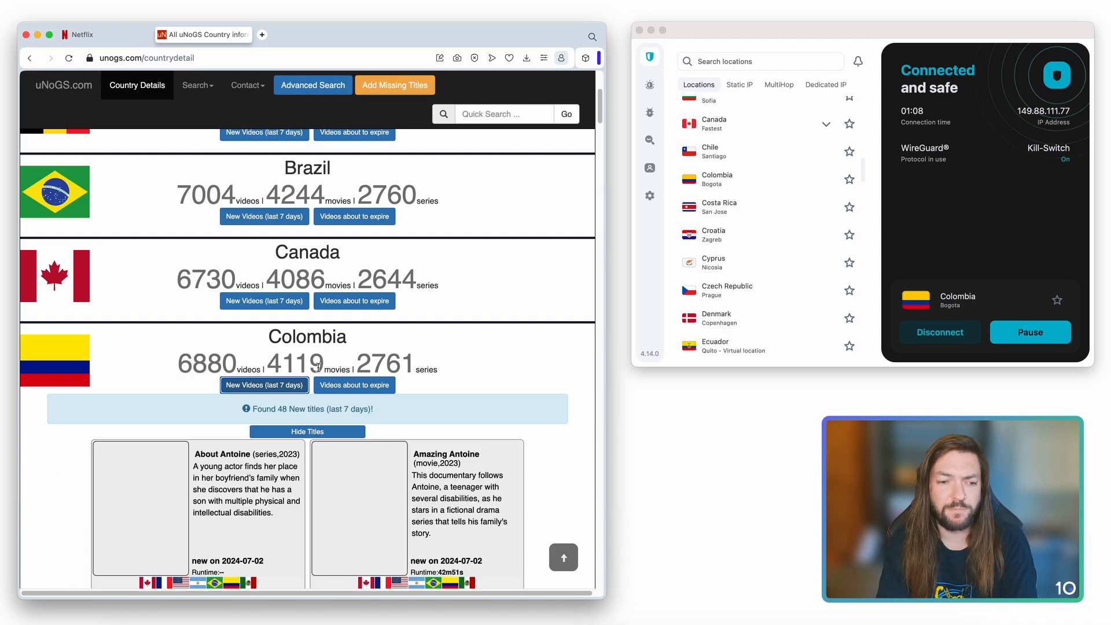
- Scroll through the 48 titles newly added to Netflix Colombia
scroll("down", 3)
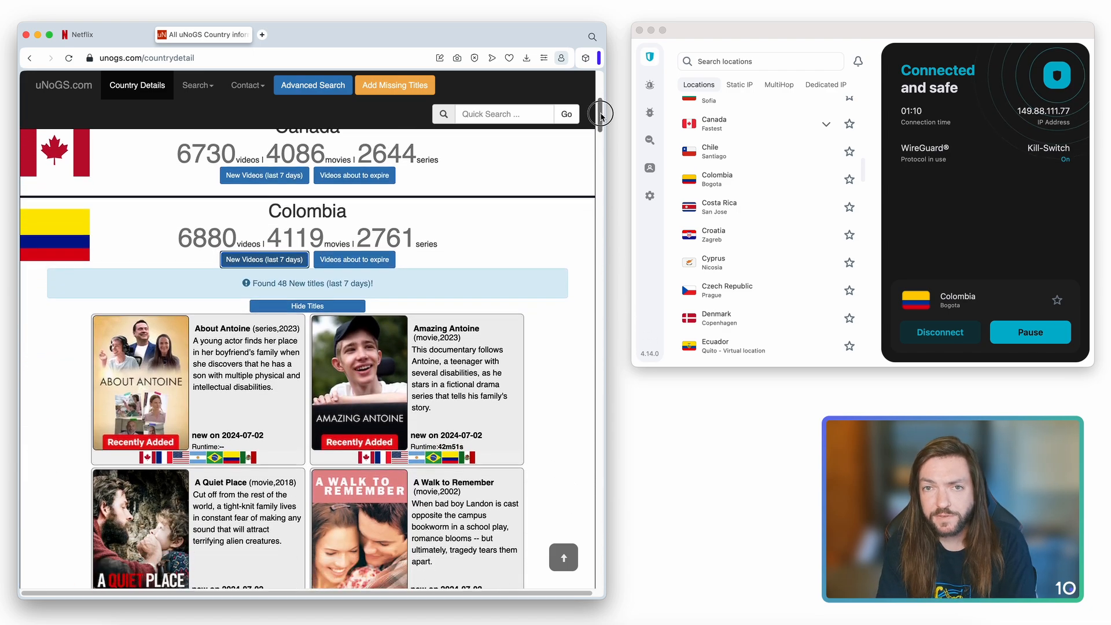
scroll("down", 3)
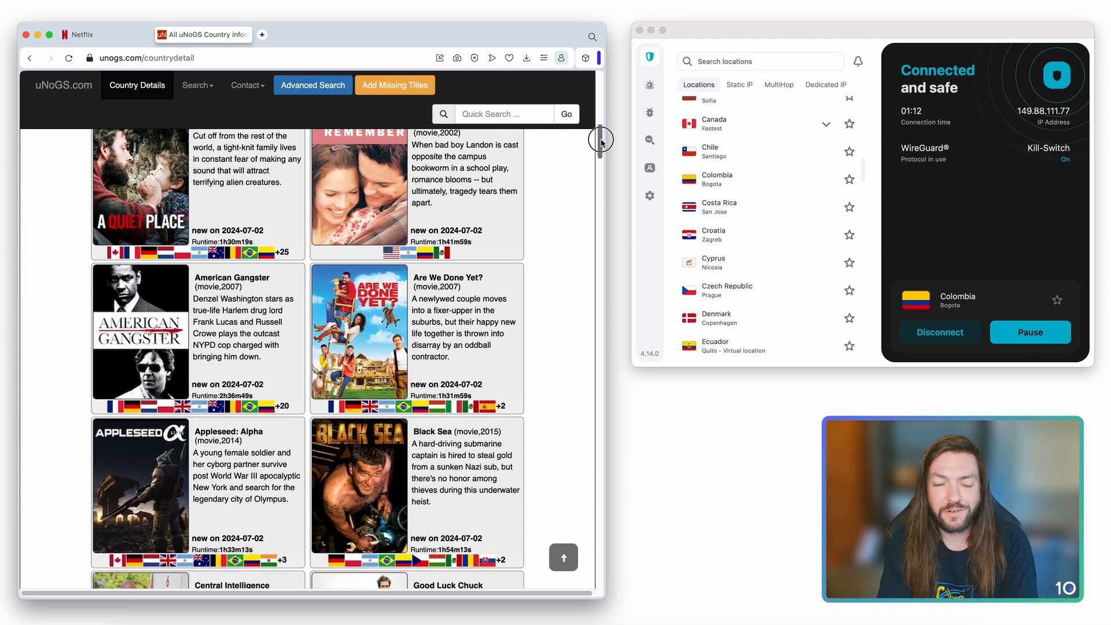
scroll("down", 3)
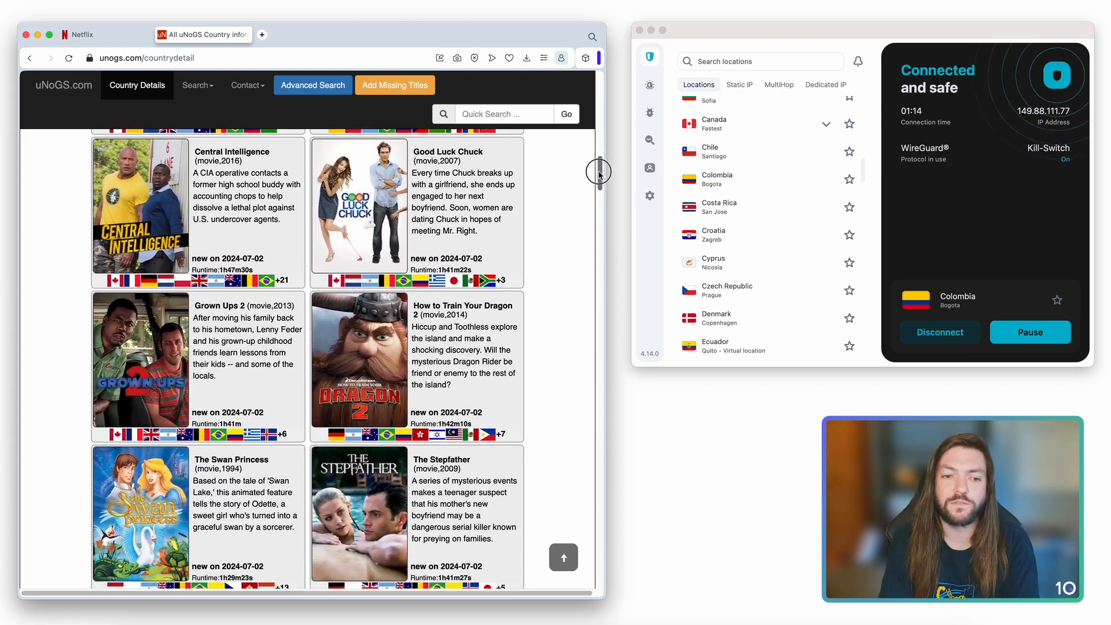
scroll("down", 3)
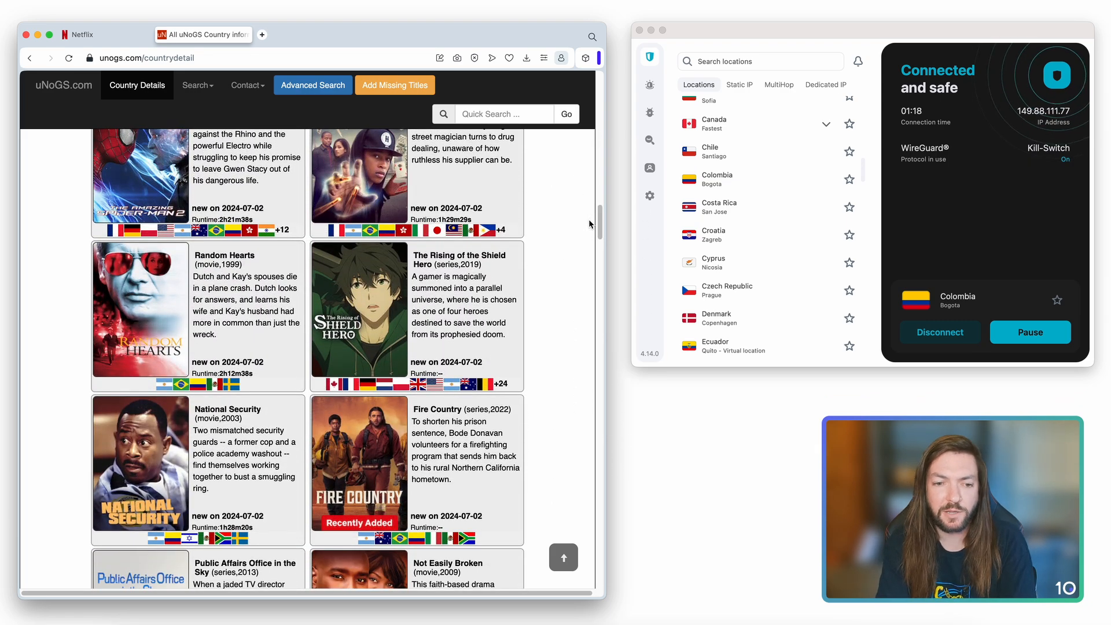
mouse_move(239, 311)
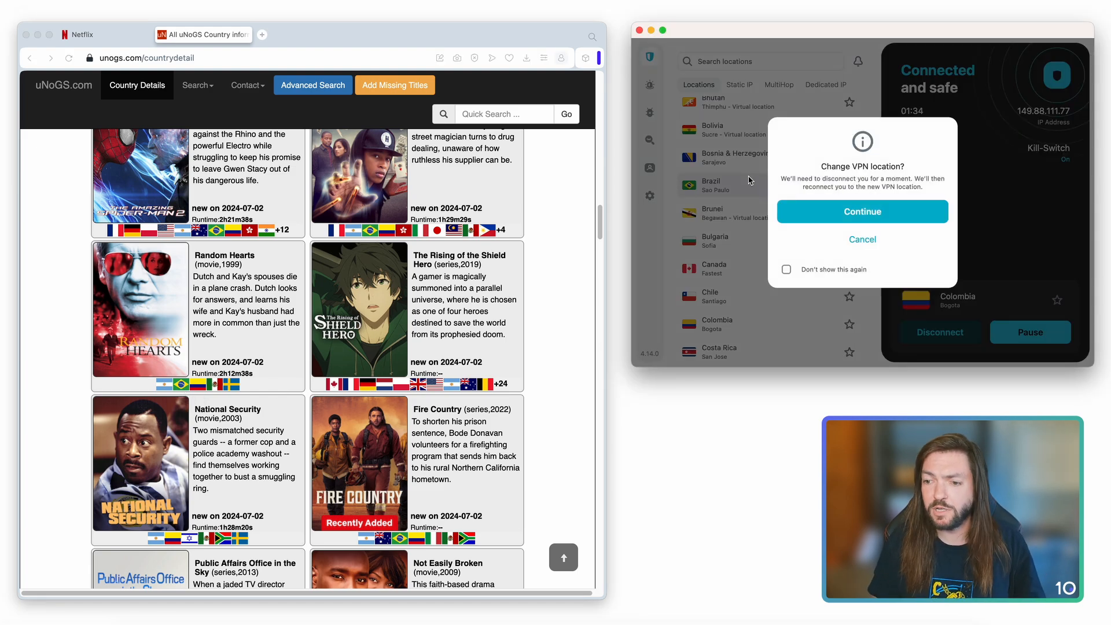
- Confirm switching the VPN to Brazil and return to the Netflix tab
left_click(862, 211)
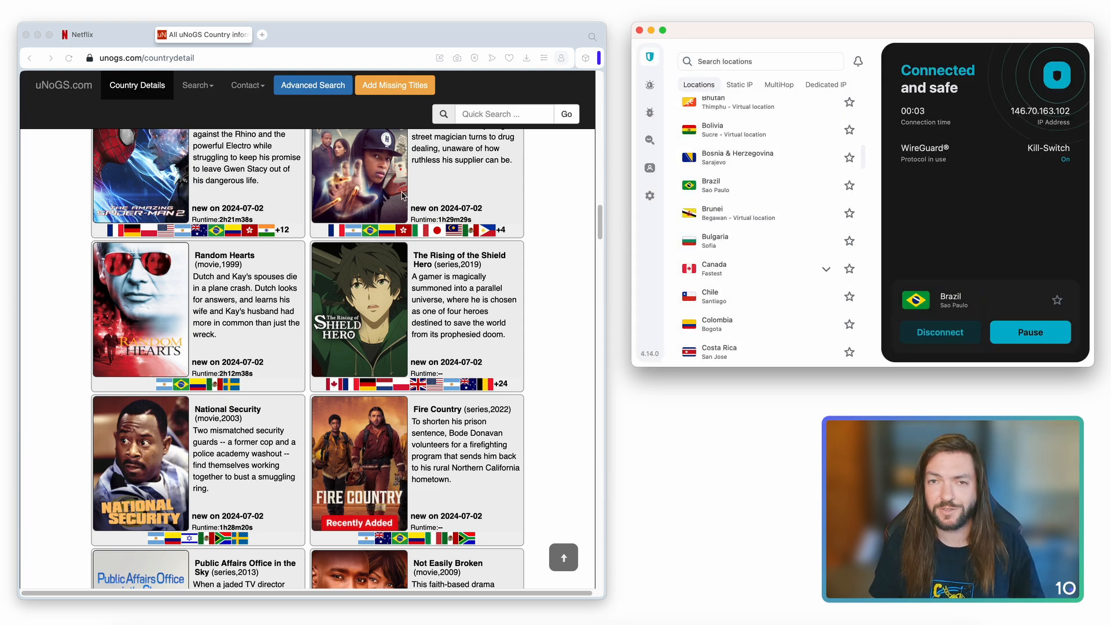
left_click(85, 34)
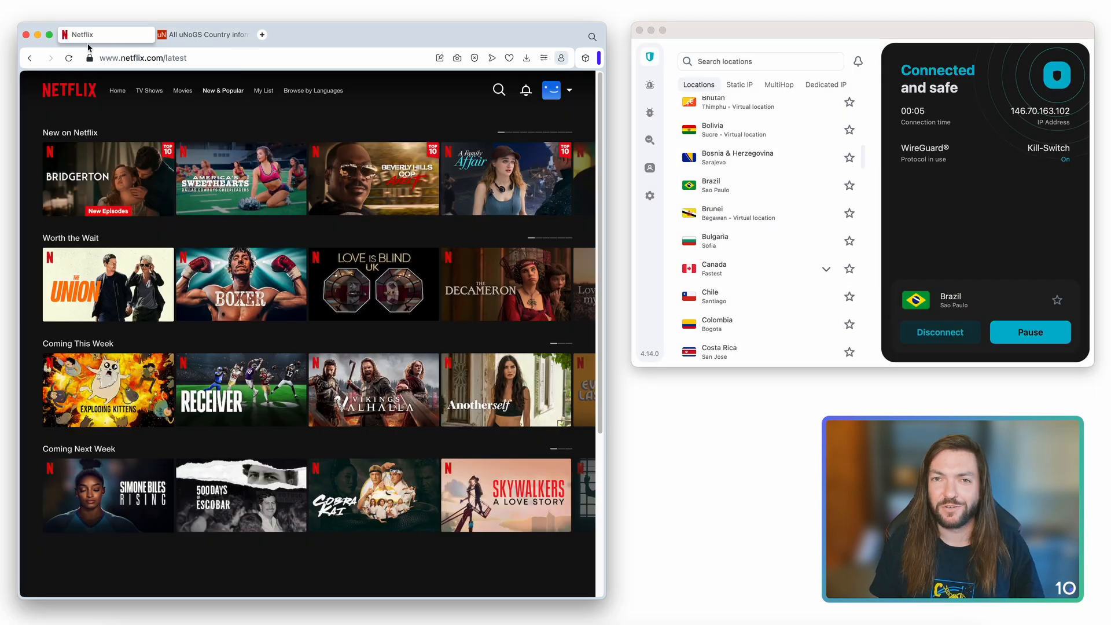
- Reload Netflix for Brazil, search 'rando', play Random Hearts briefly, then return to results
left_click(68, 58)
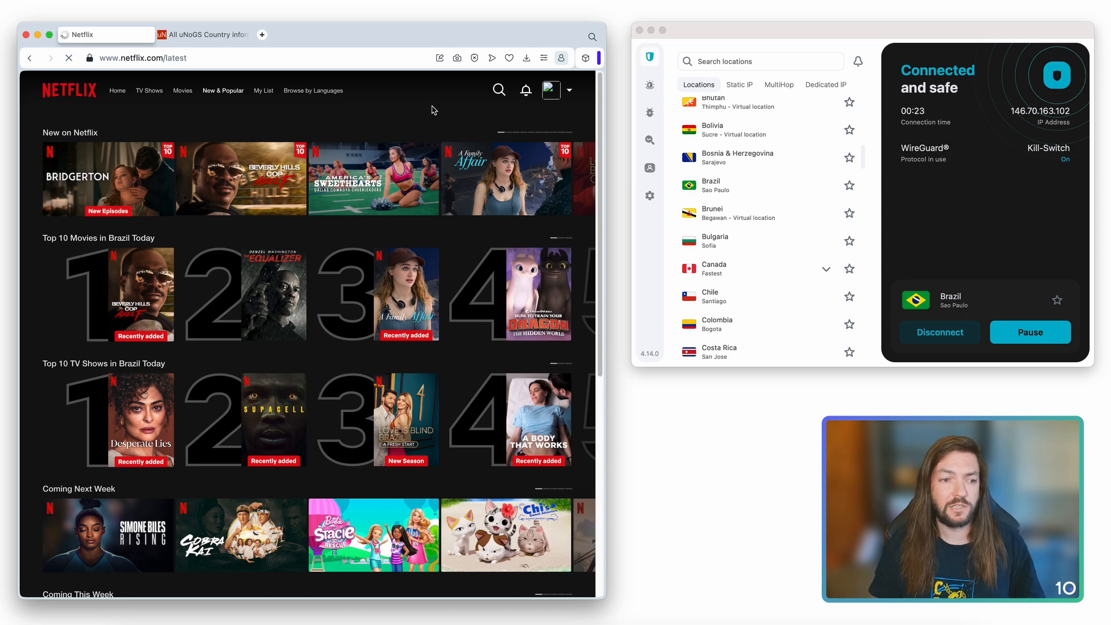
type("random hearts")
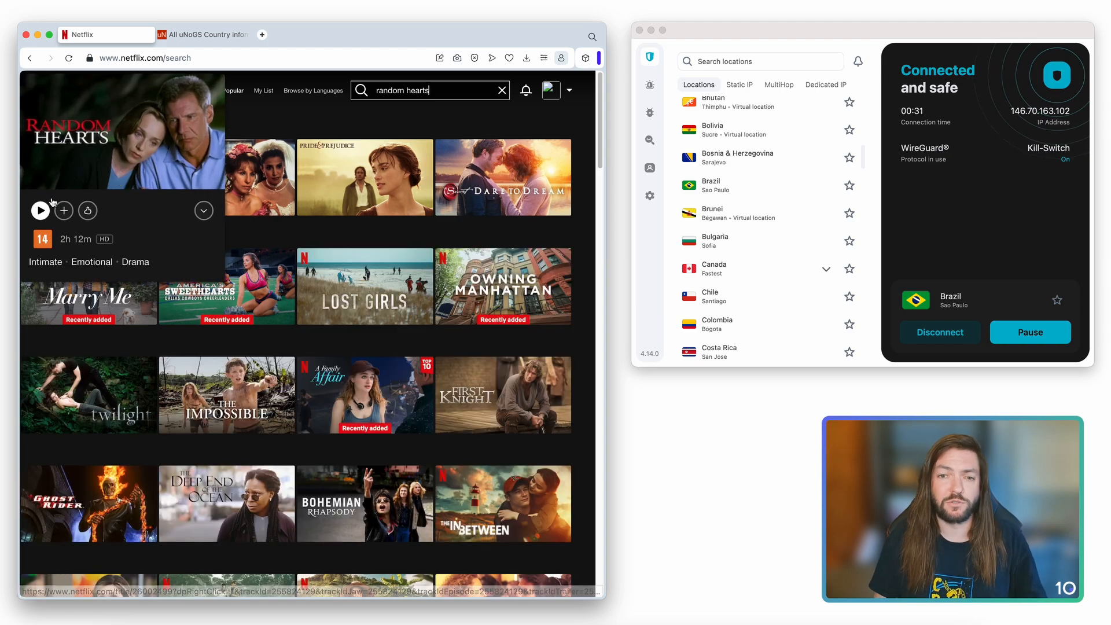
left_click(40, 211)
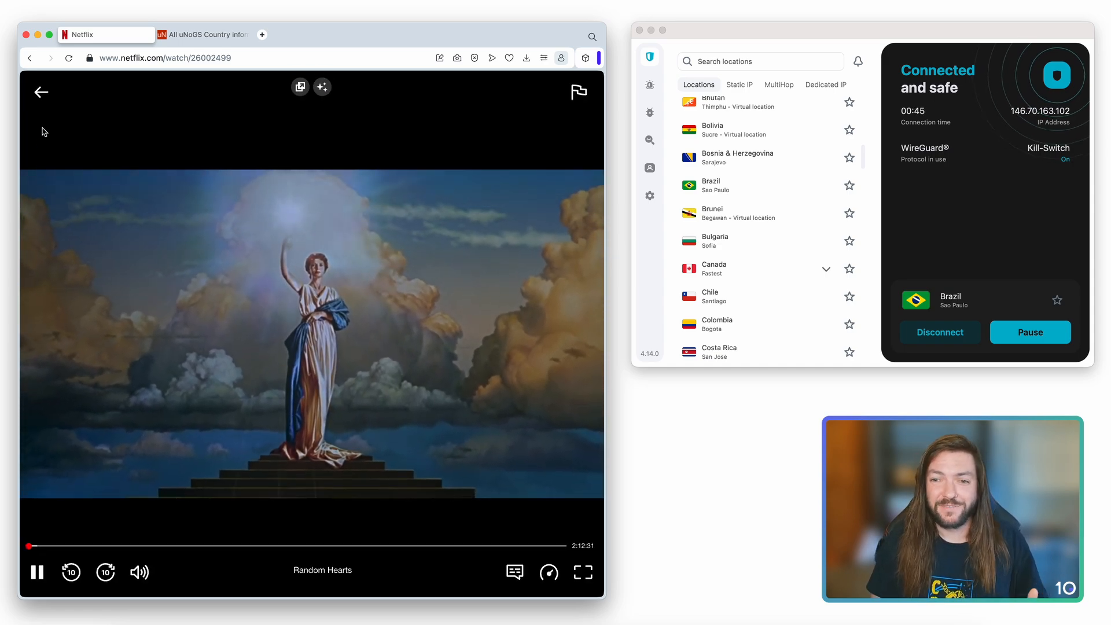
left_click(40, 93)
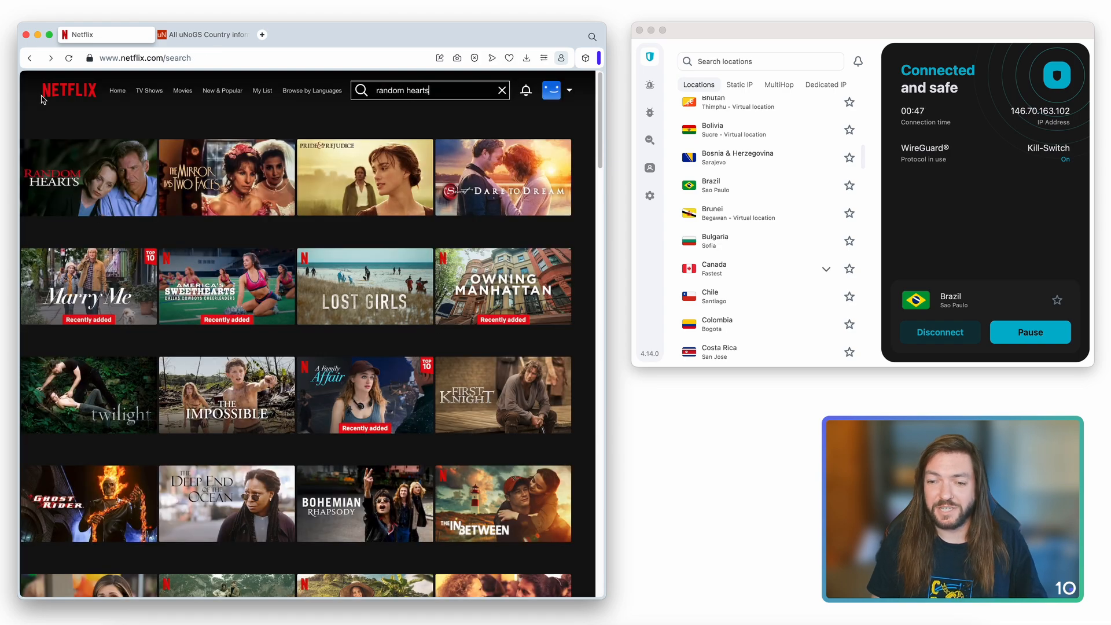